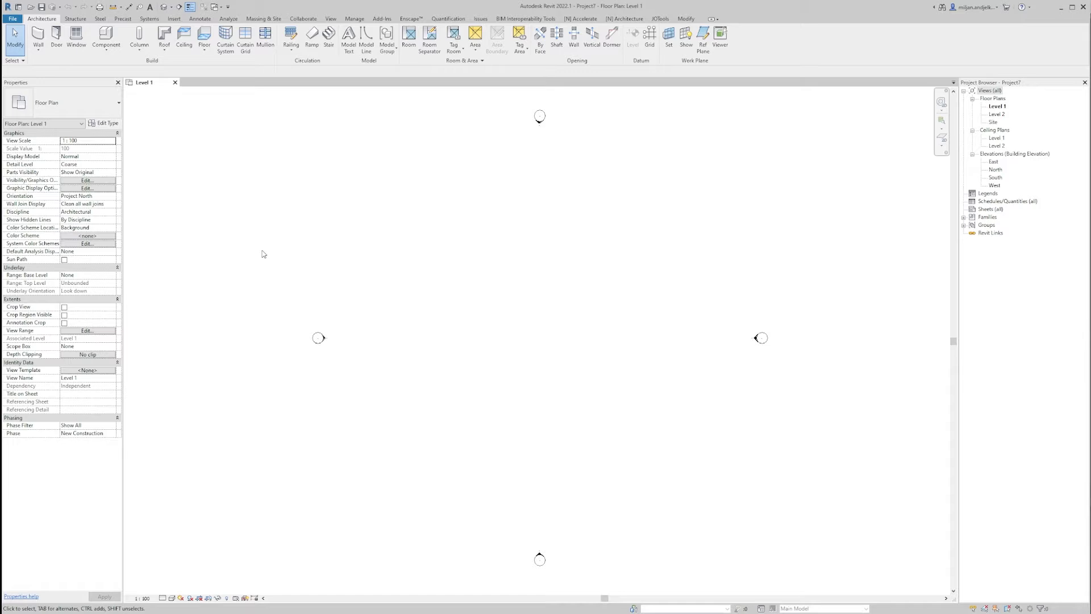
pyautogui.moveTo(296, 246)
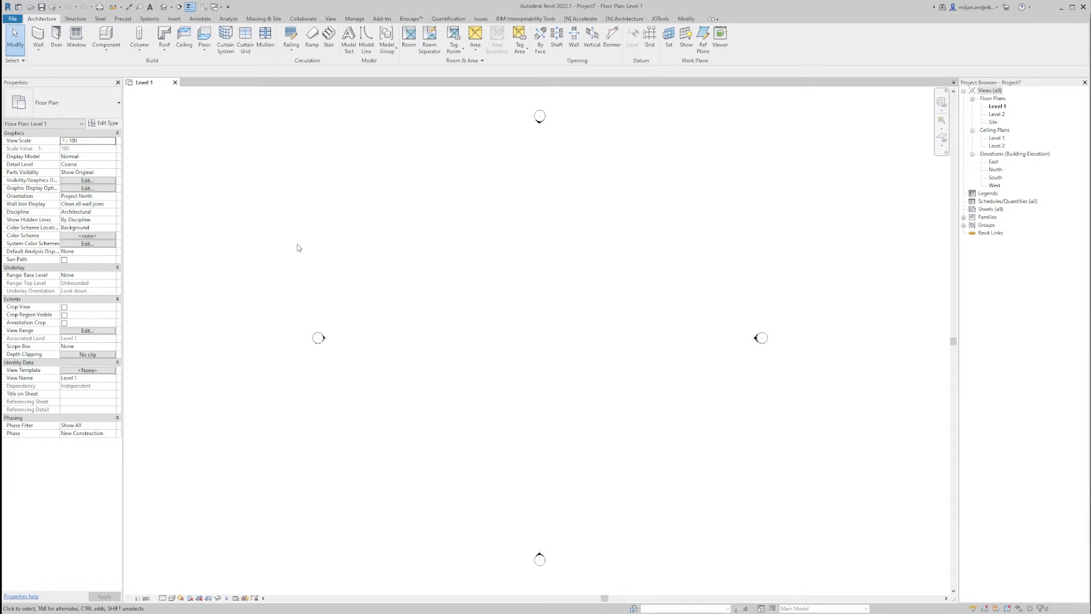
# Step: Sketch a rectangular Generic 150mm architectural floor boundary on Level 1 and keep that type
pyautogui.click(203, 37)
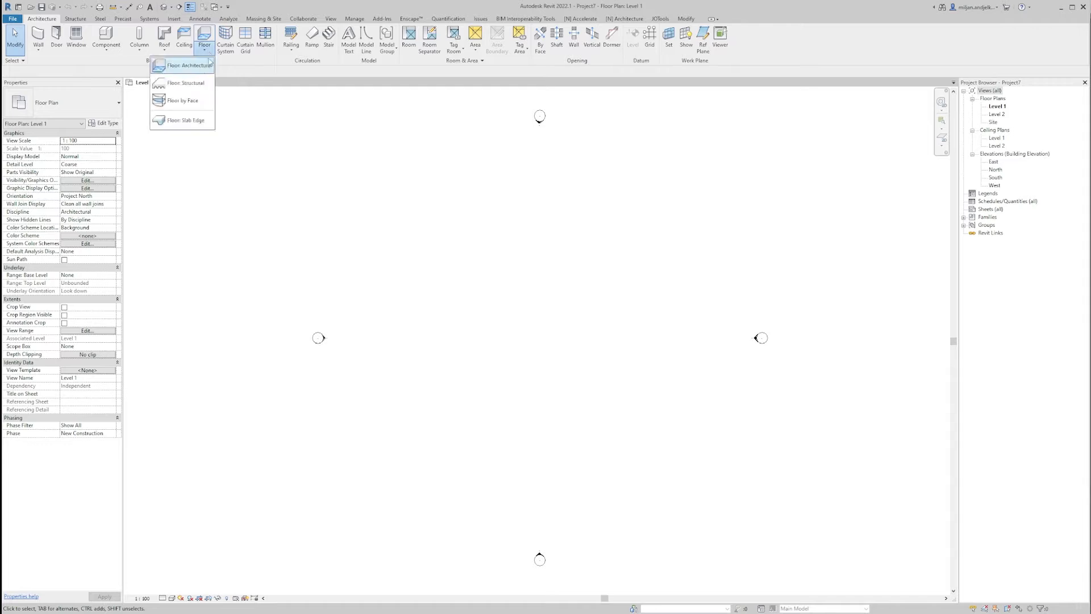
pyautogui.click(185, 64)
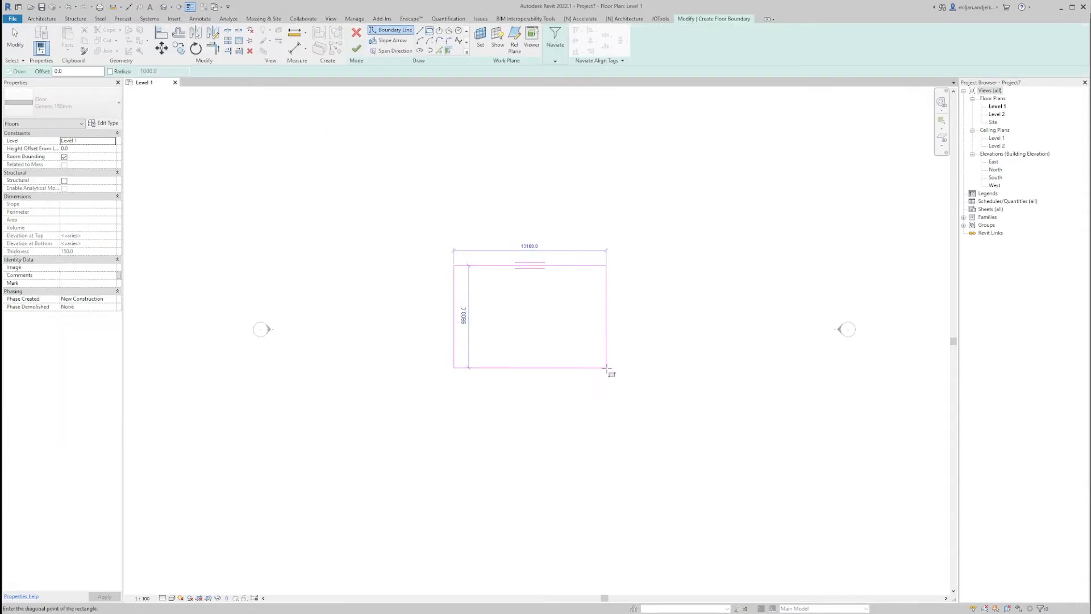
pyautogui.click(611, 373)
pyautogui.write('1')
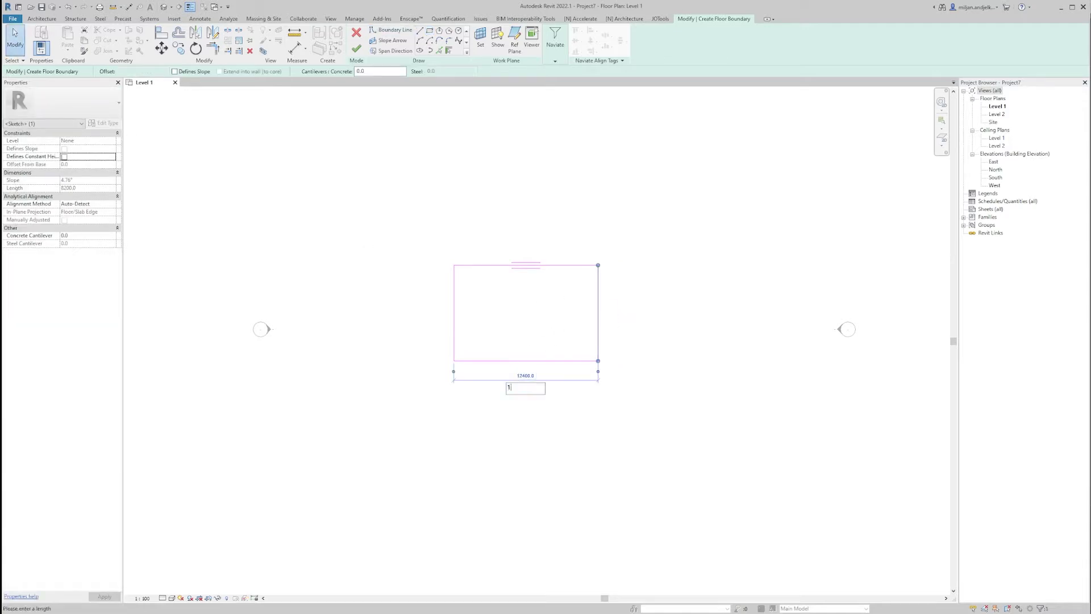
pyautogui.press('Return')
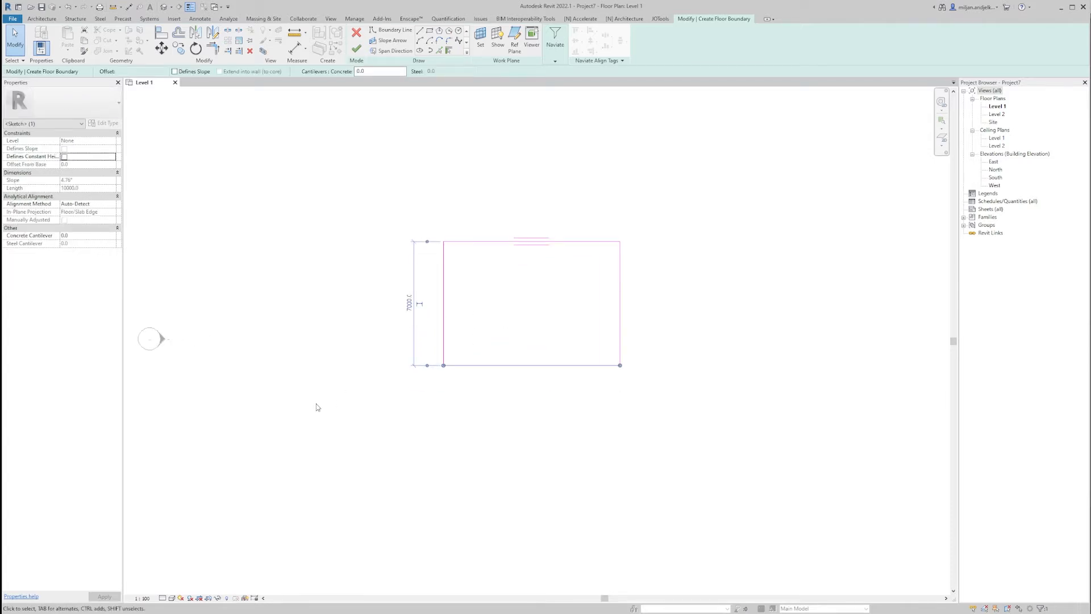
pyautogui.click(118, 102)
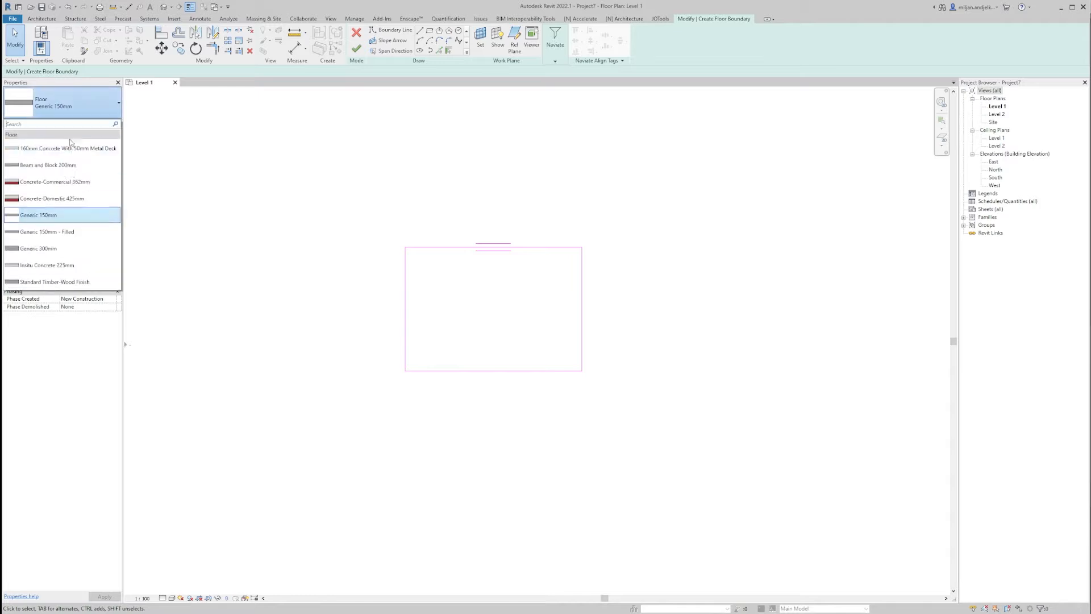
pyautogui.click(37, 249)
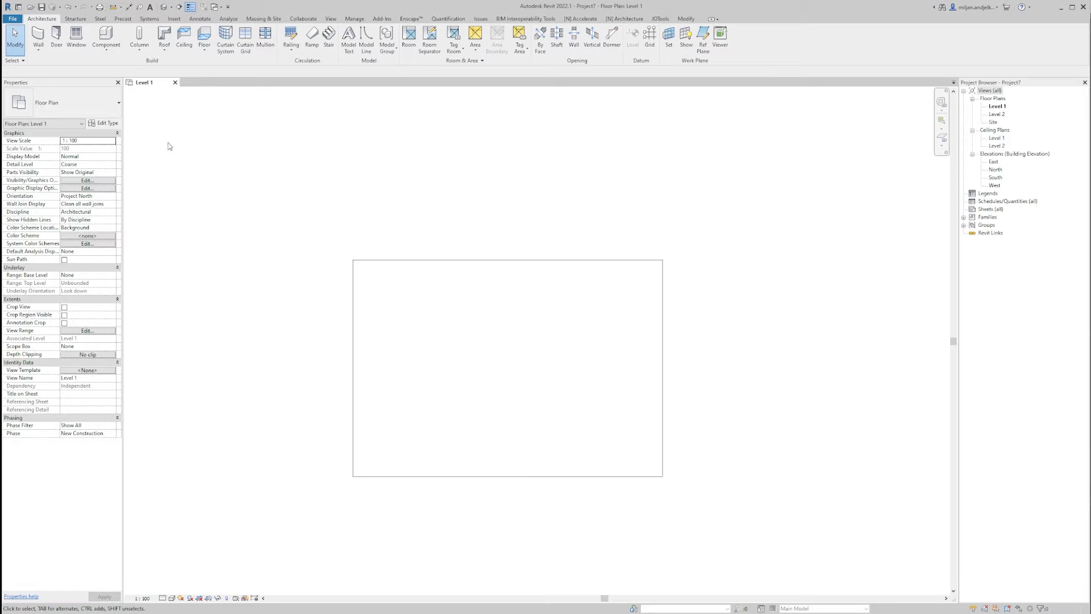
# Step: Duplicate a rectangular column as type 450x450 (depth and width 450) and place one at a floor corner
pyautogui.click(138, 39)
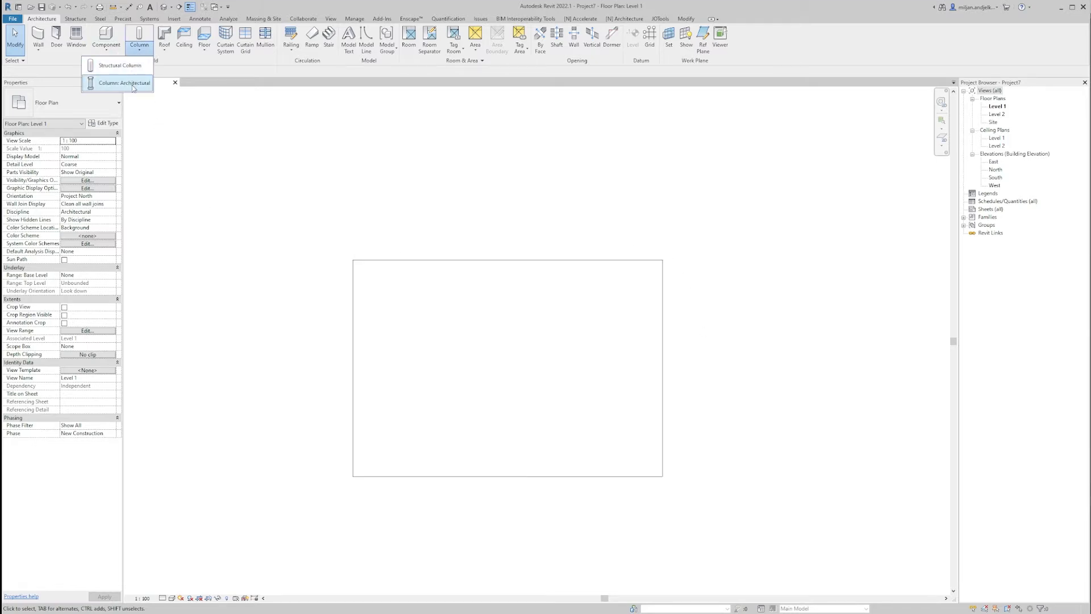
pyautogui.click(125, 83)
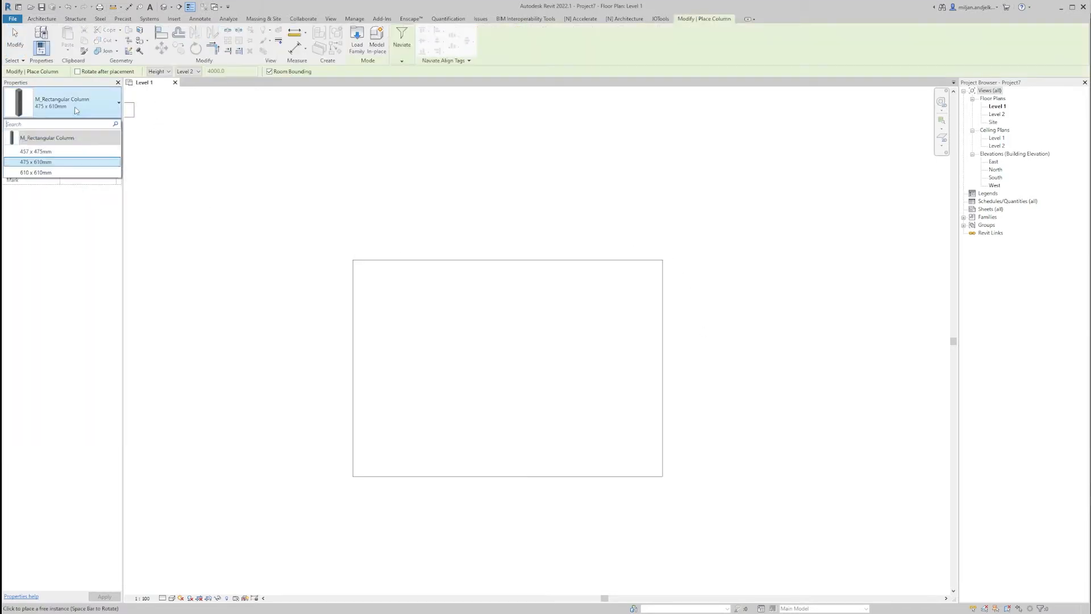
pyautogui.click(36, 161)
pyautogui.write('450x45')
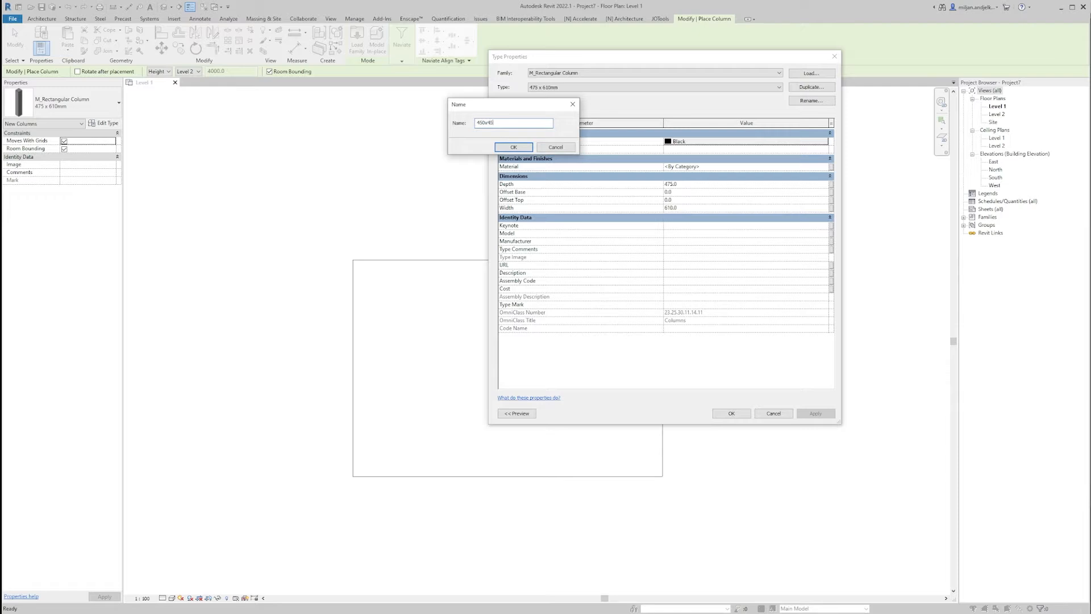
pyautogui.click(513, 146)
pyautogui.write('450')
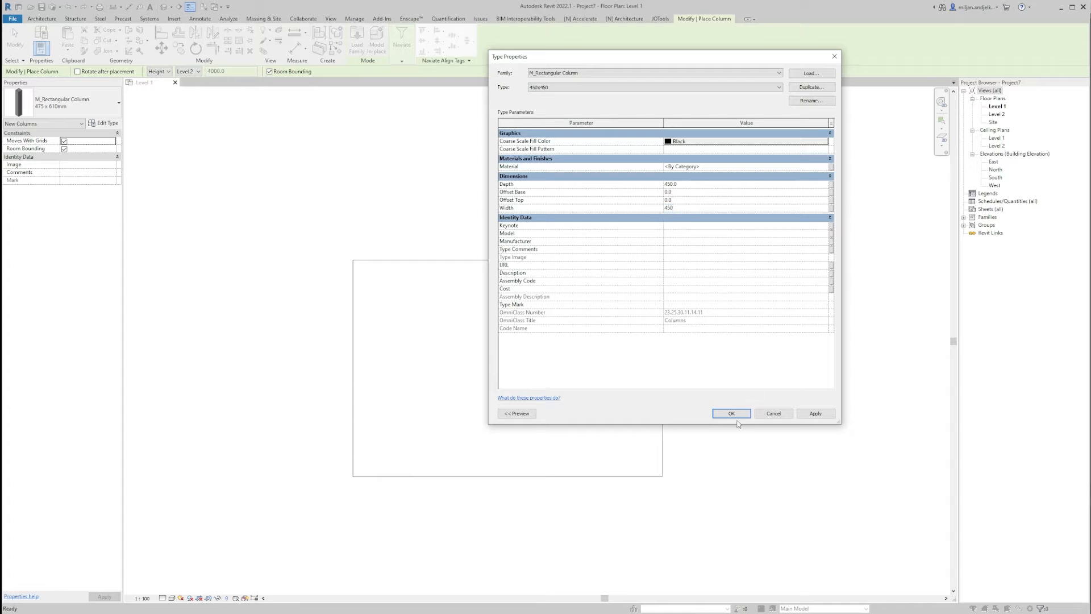
pyautogui.click(731, 412)
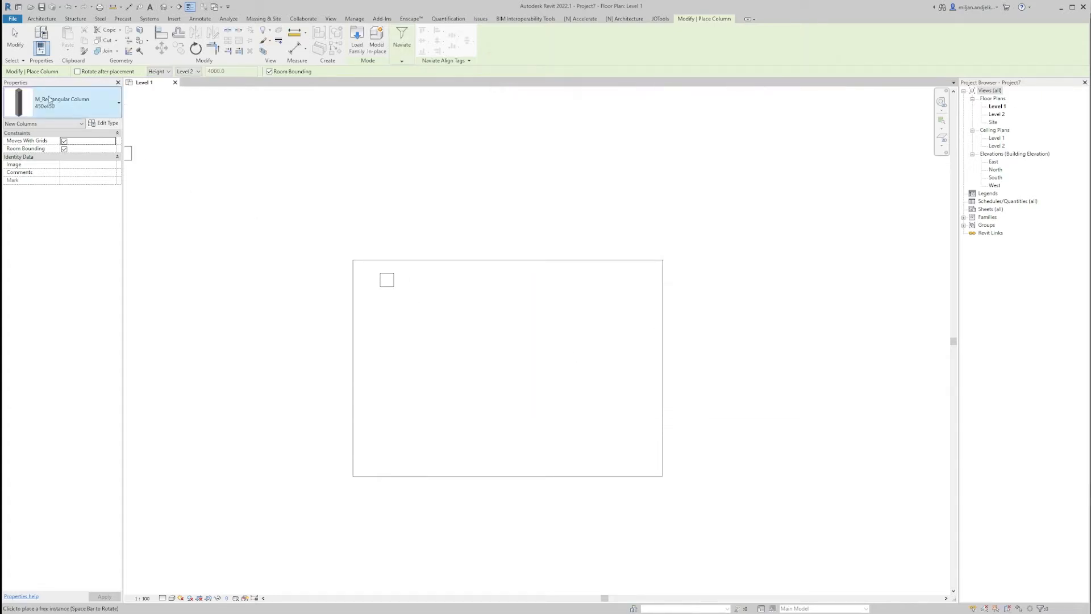
pyautogui.click(387, 280)
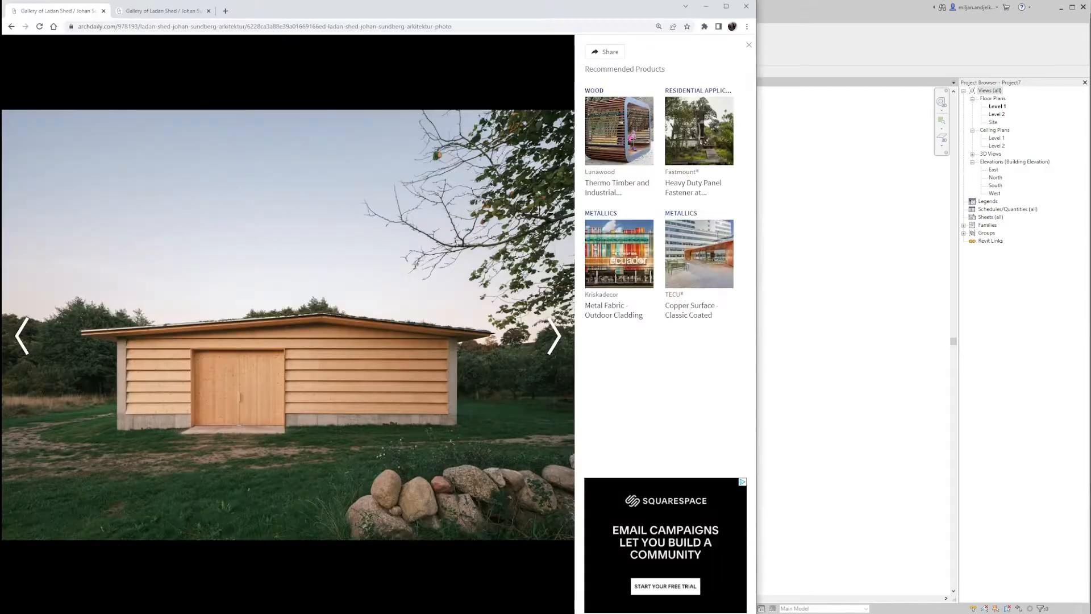
pyautogui.moveTo(408, 408)
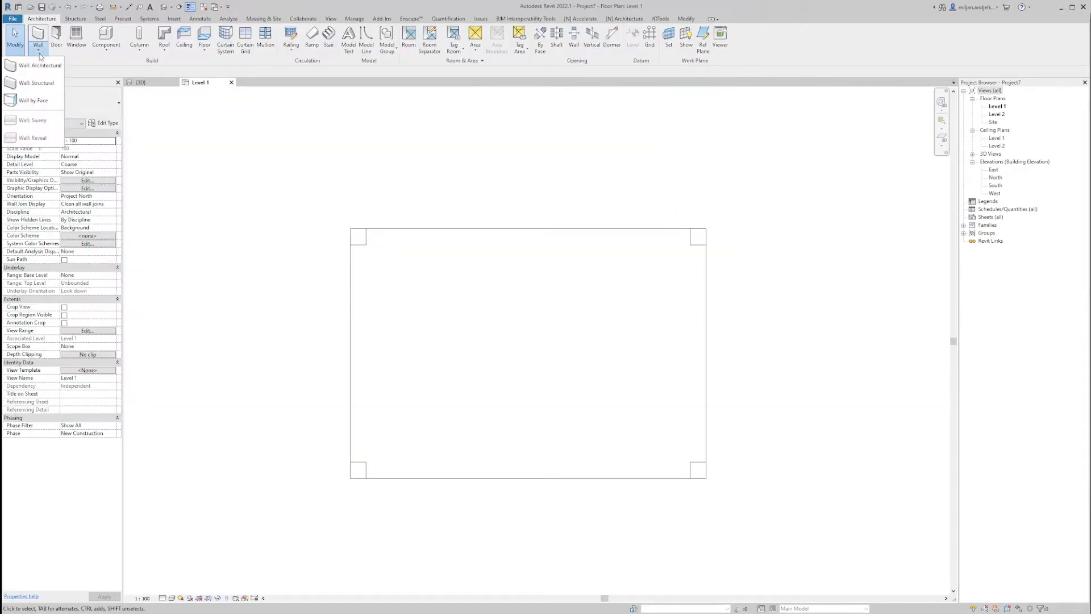
# Step: Duplicate the Curtain Wall type under the name Shed_slanted planks
pyautogui.click(41, 65)
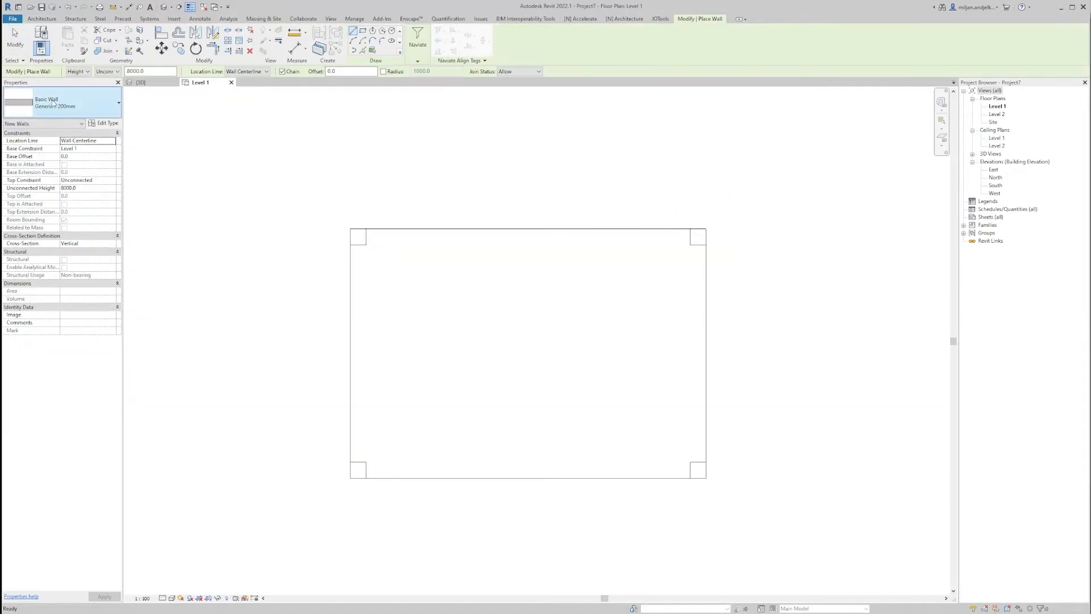
pyautogui.click(117, 102)
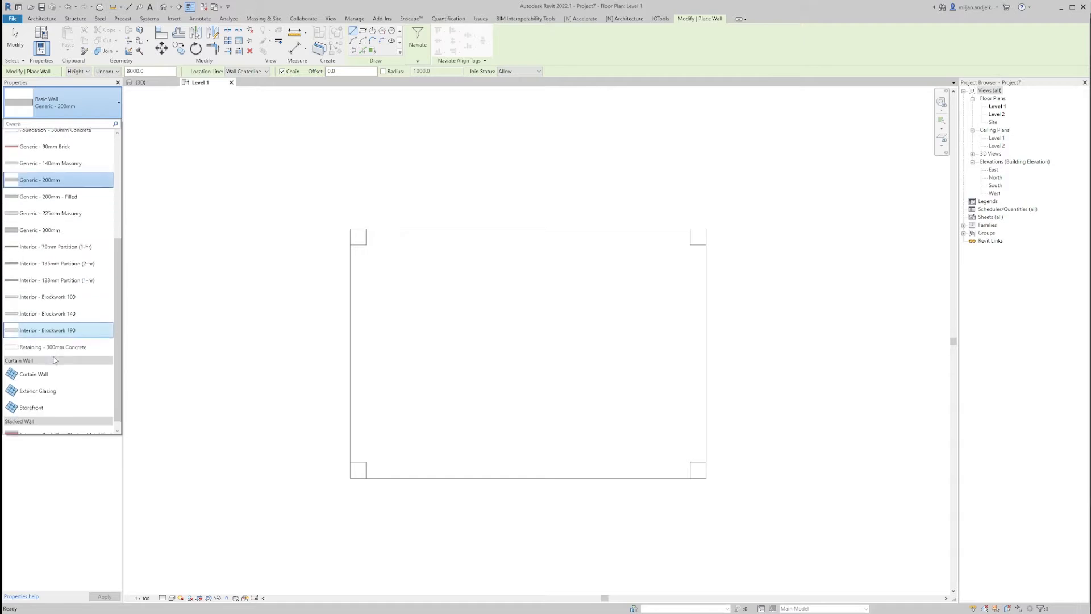
pyautogui.click(33, 374)
pyautogui.write('Shed_slanted w')
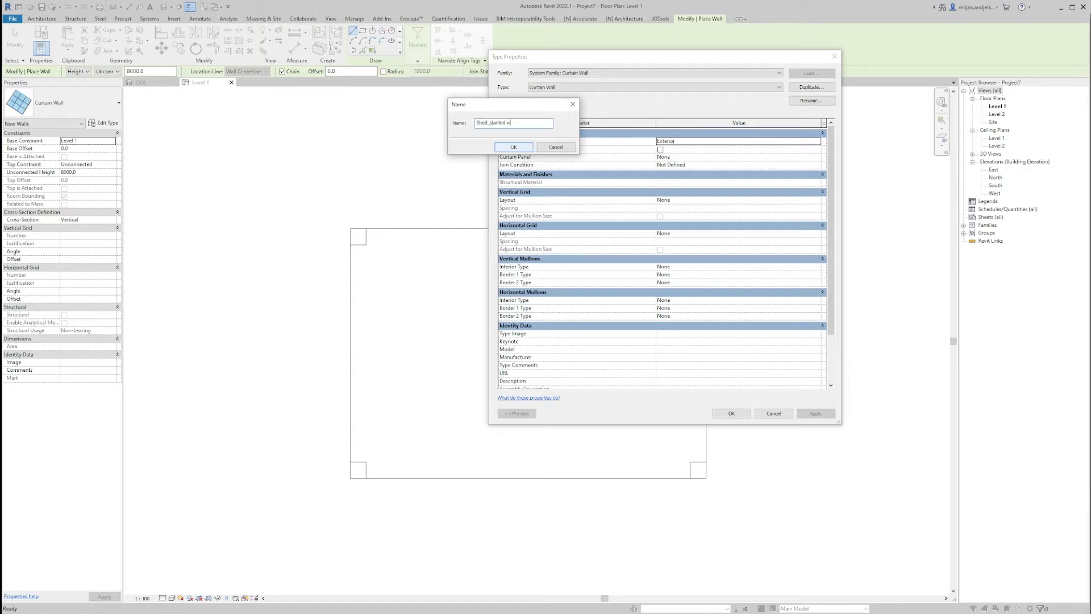
pyautogui.write('planks')
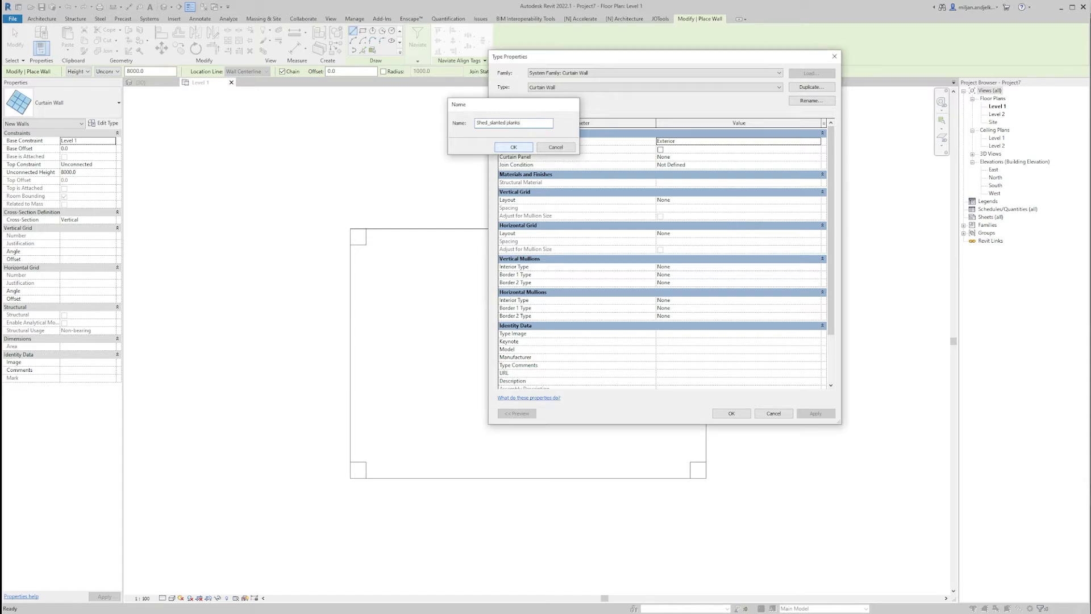
pyautogui.click(514, 147)
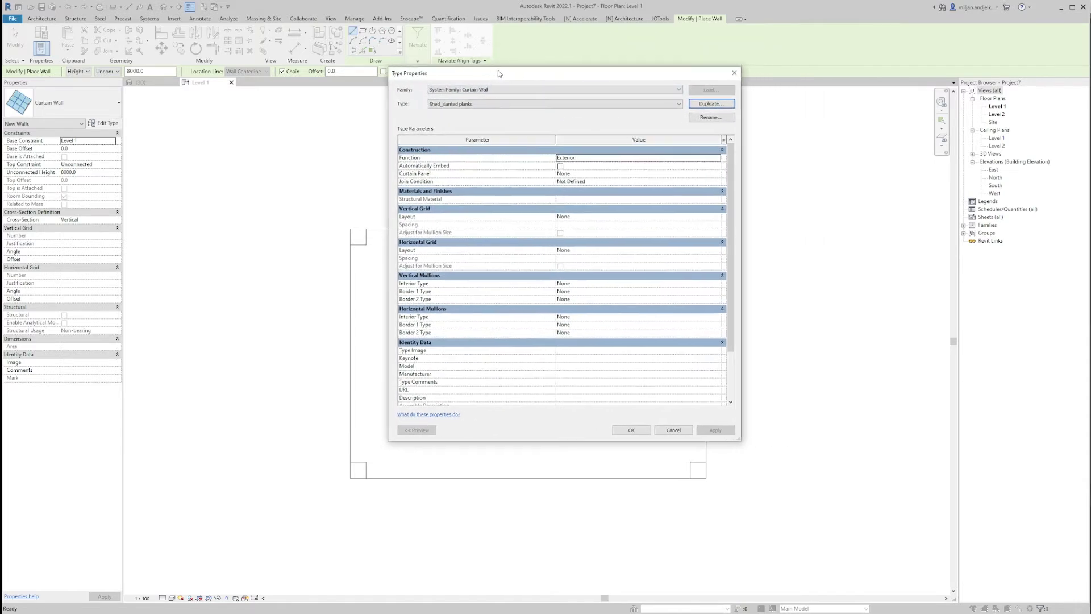
pyautogui.moveTo(502, 72); pyautogui.dragTo(449, 75)
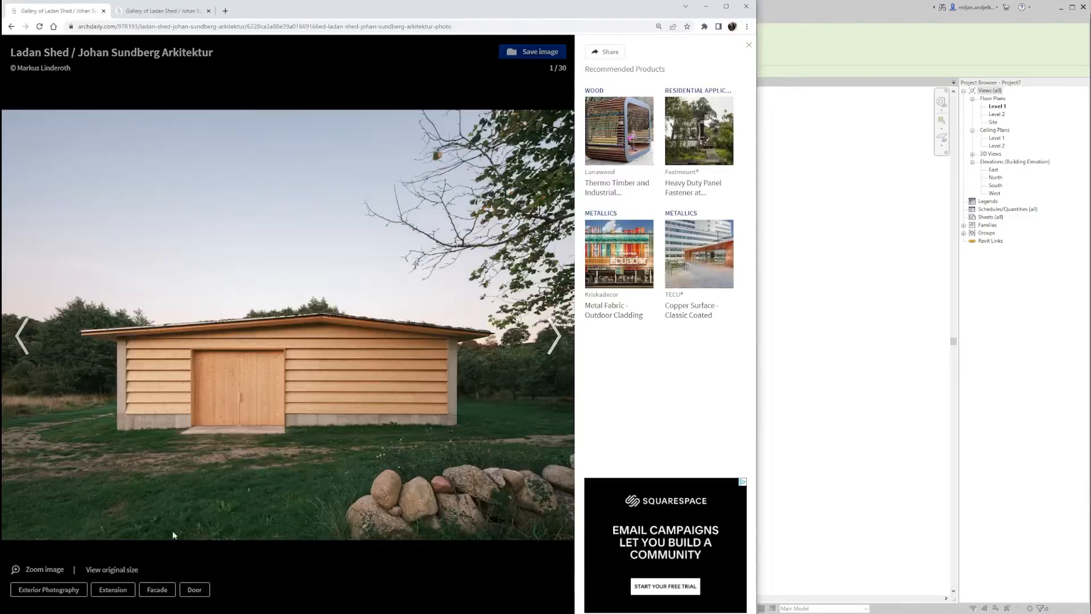
pyautogui.moveTo(336, 405)
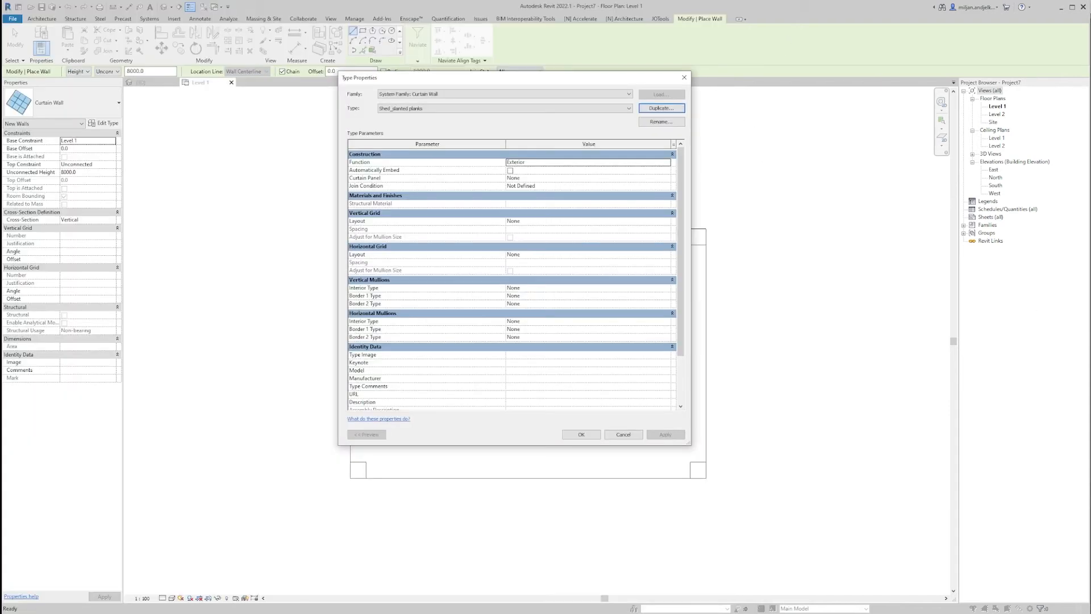
pyautogui.moveTo(470, 434)
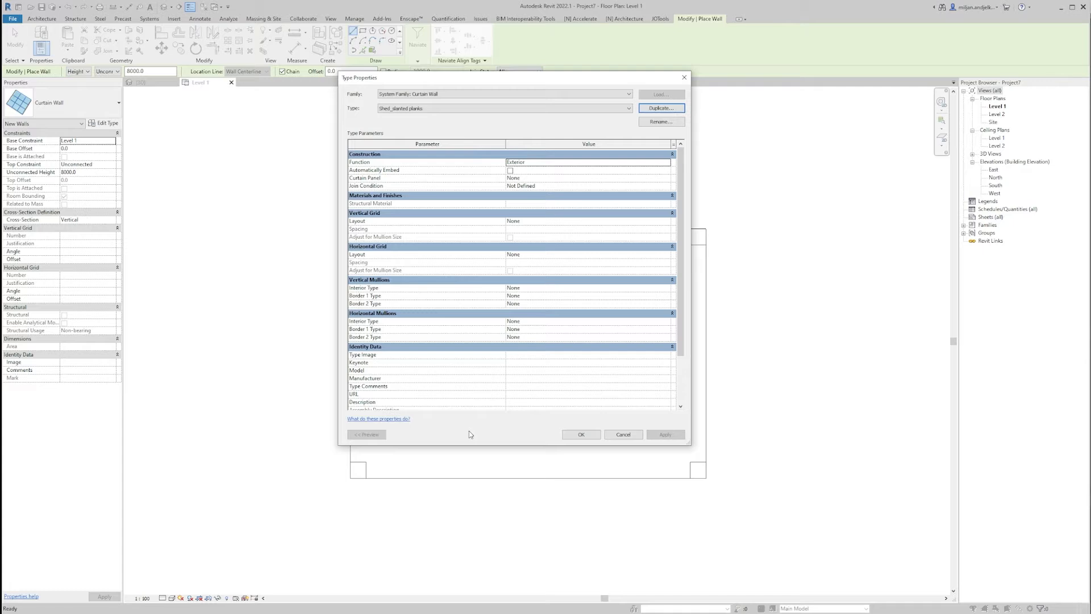
pyautogui.moveTo(356, 334)
pyautogui.write('150')
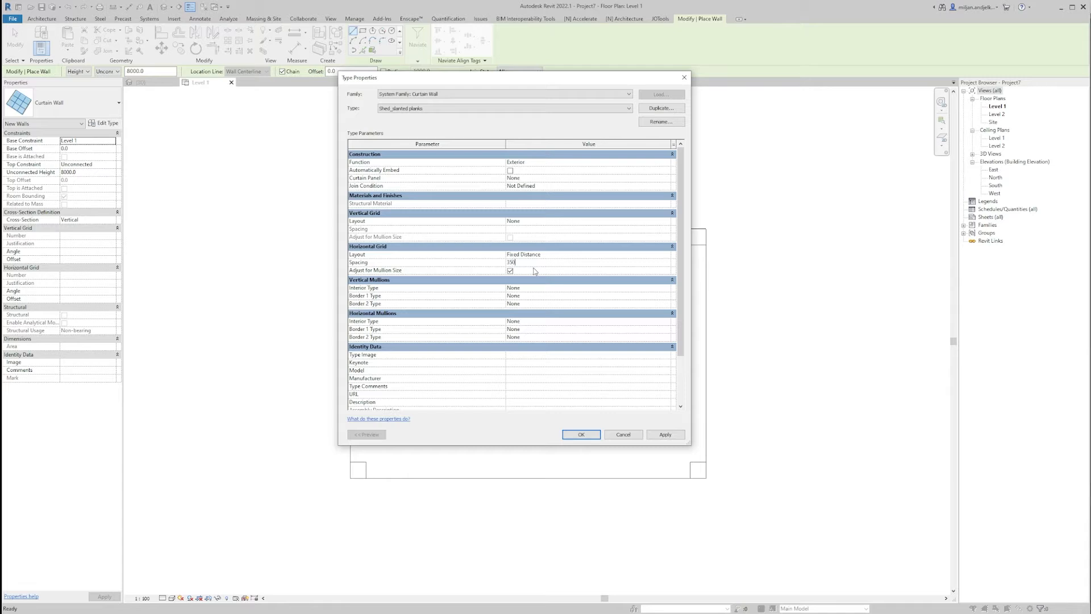
# Step: Enable Adjust for Mullion Size, use 50 x 150mm rectangular horizontal mullions and Empty curtain panels
pyautogui.click(665, 321)
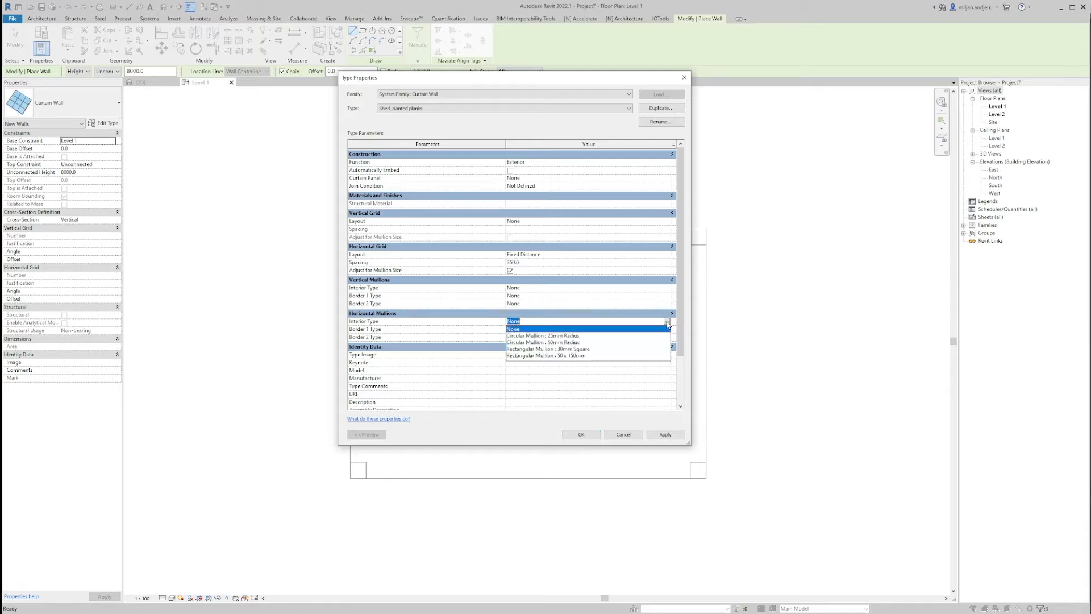
pyautogui.moveTo(574, 359)
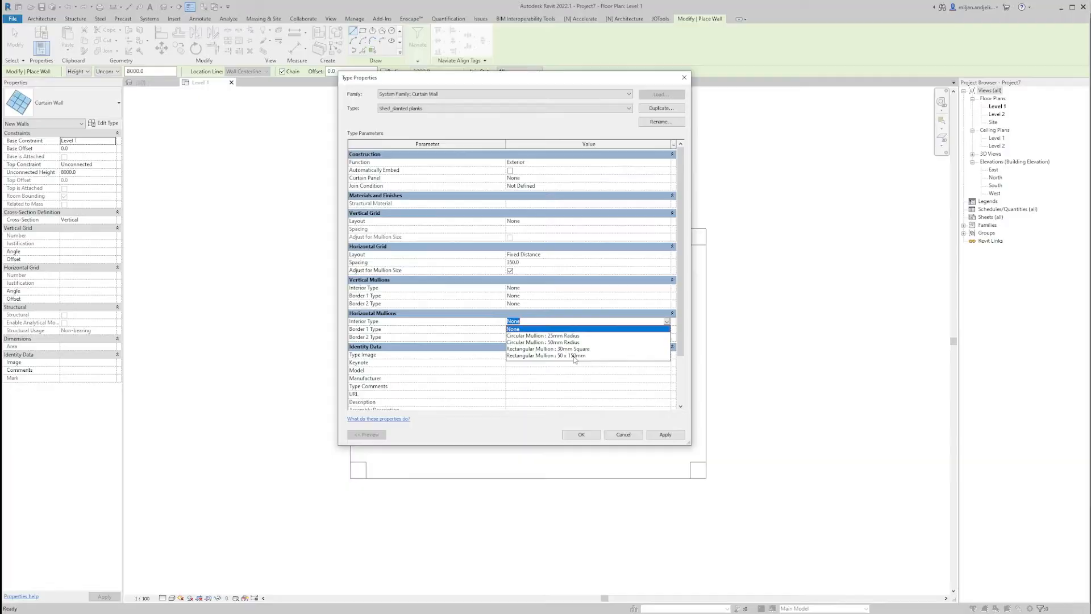
pyautogui.click(546, 354)
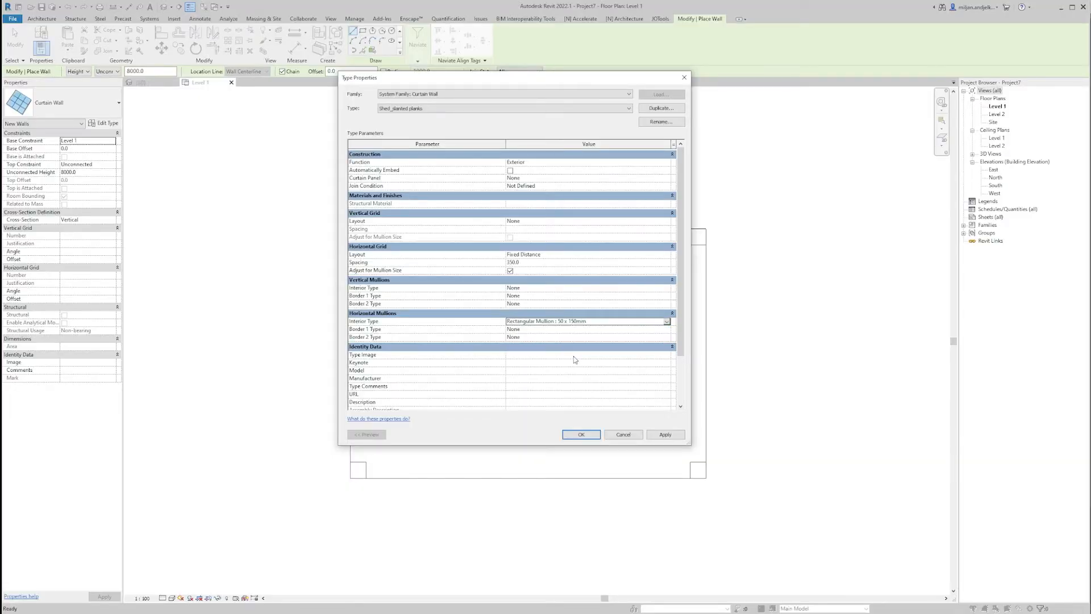
pyautogui.moveTo(669, 183)
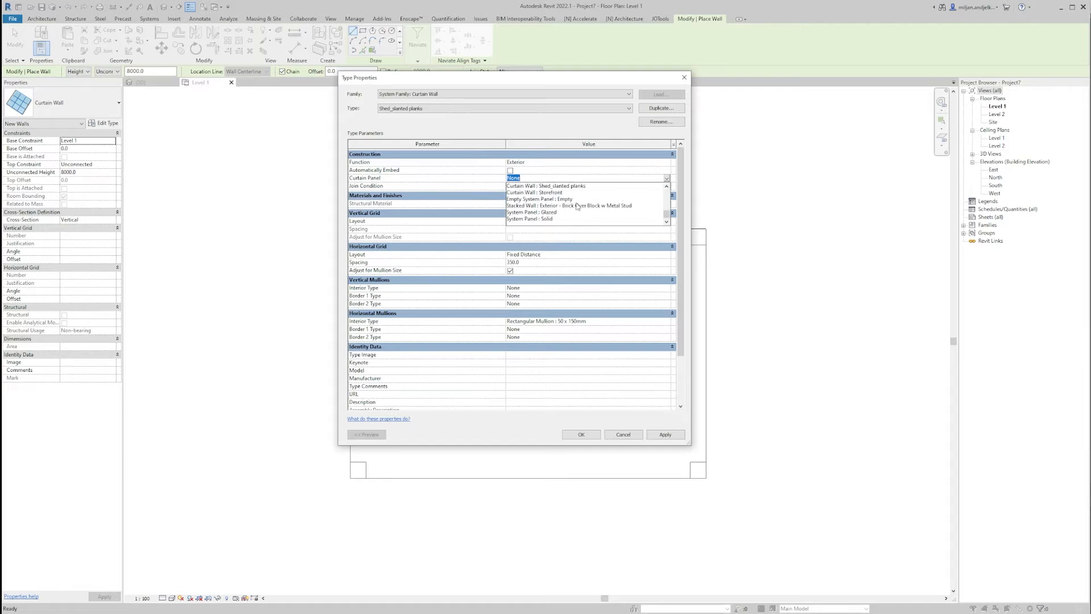
pyautogui.click(539, 198)
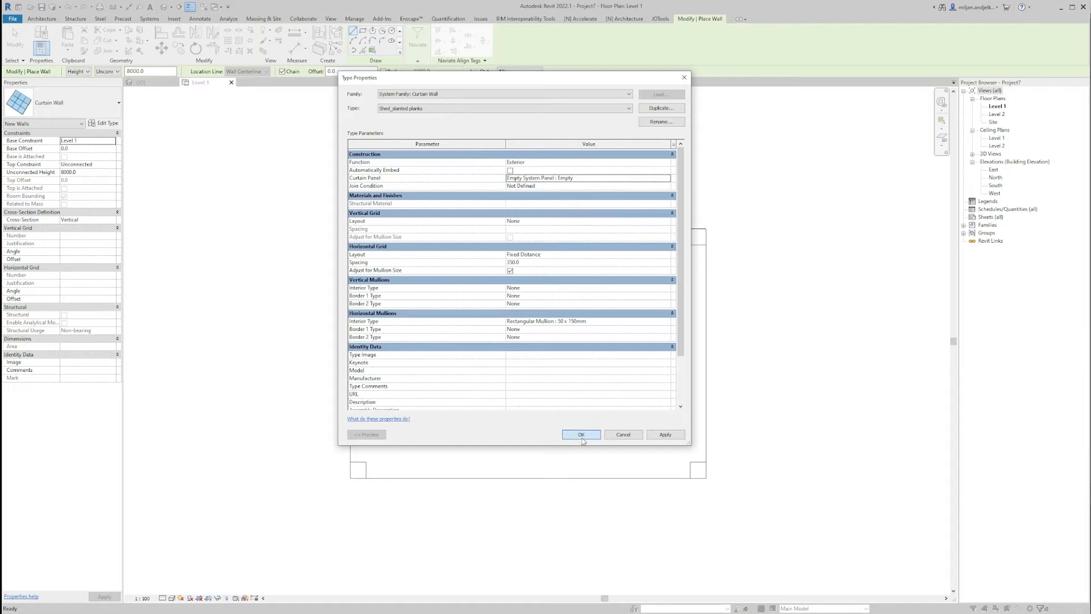
pyautogui.click(581, 434)
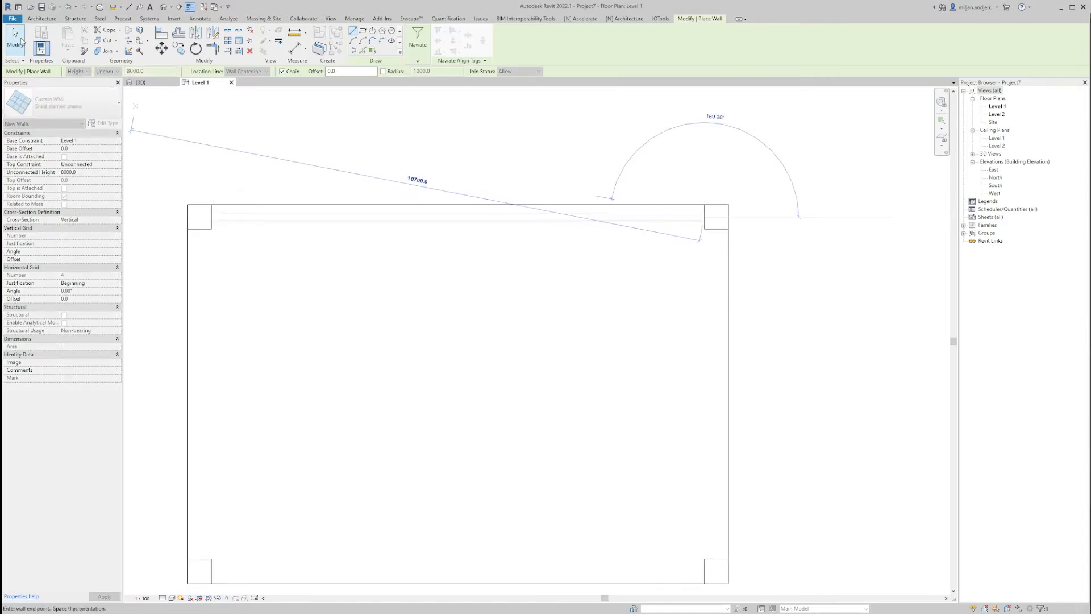
pyautogui.click(457, 216)
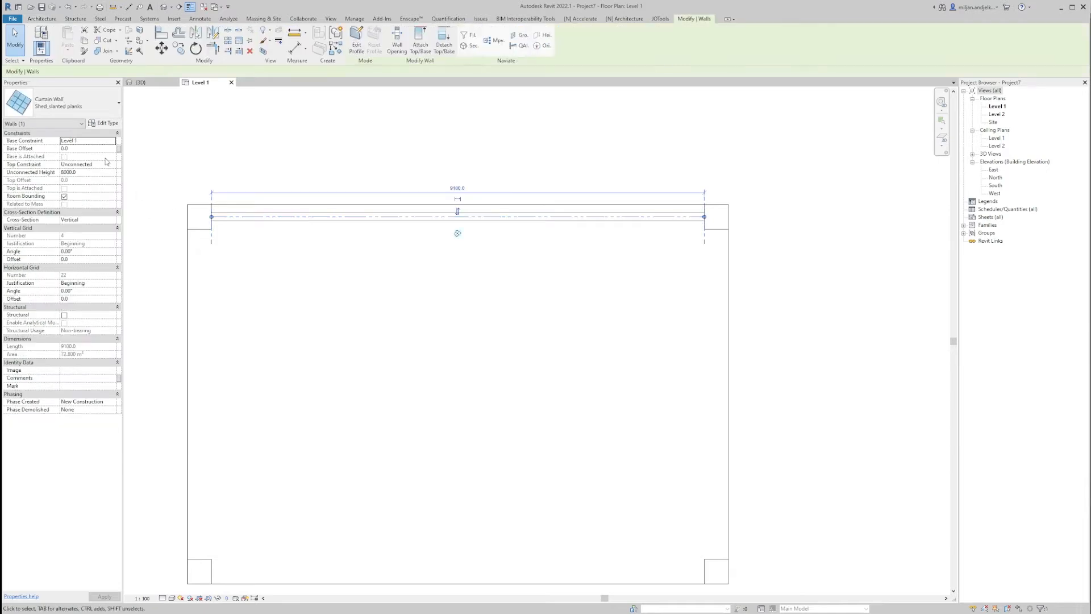
pyautogui.click(88, 164)
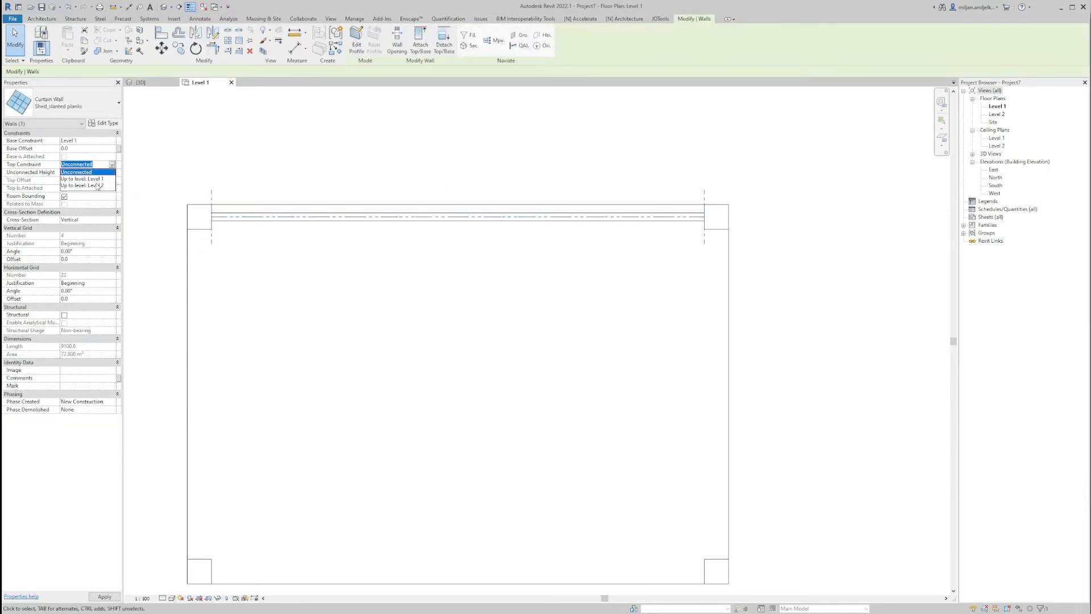
pyautogui.click(82, 186)
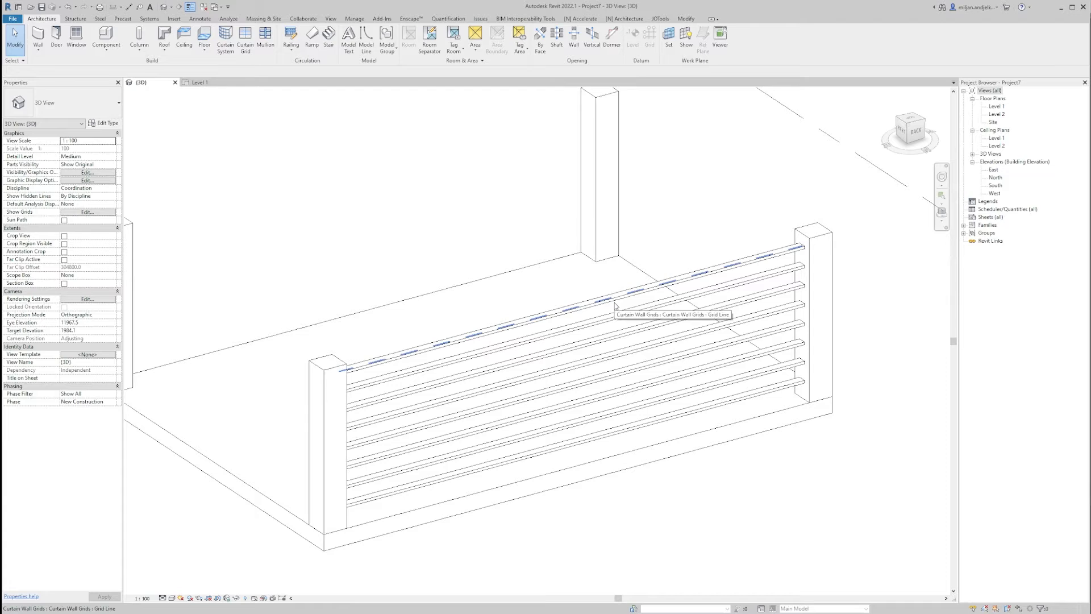
# Step: Duplicate the selected plank's mullion type under the name 40x450
pyautogui.click(612, 306)
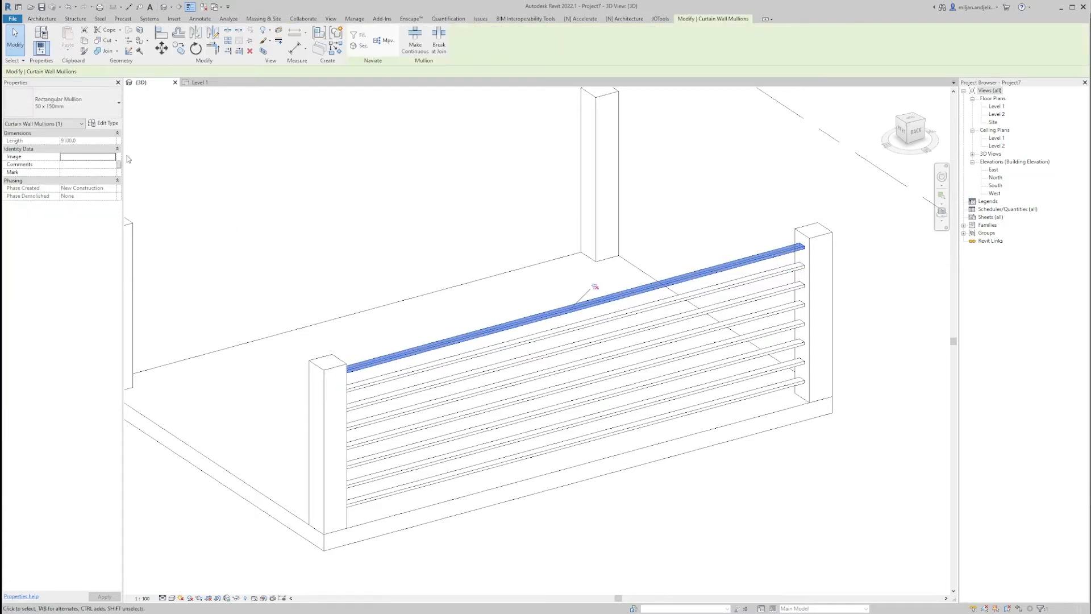
pyautogui.click(105, 122)
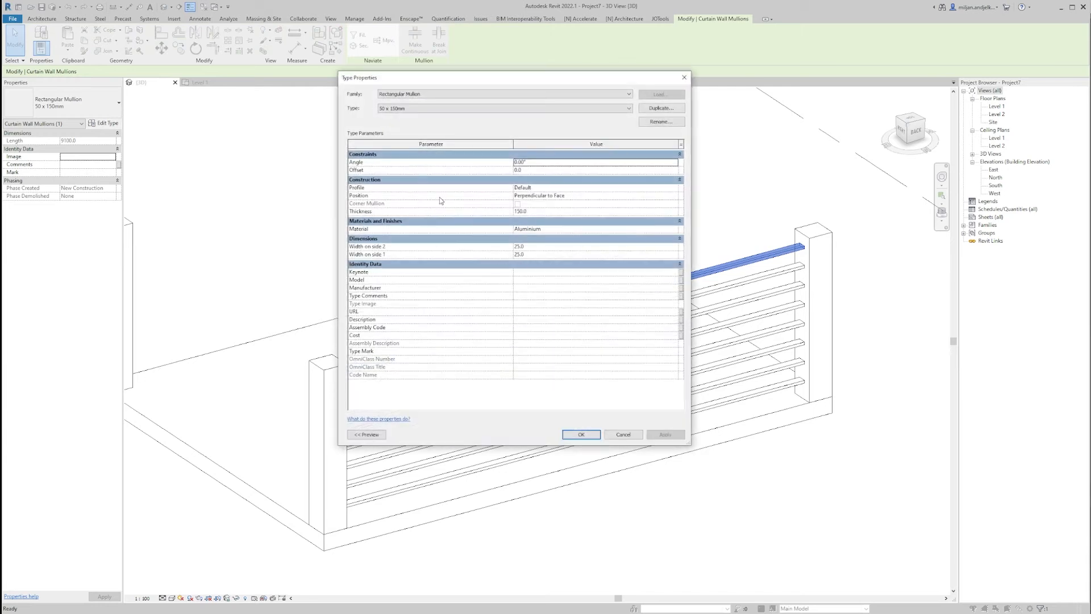
pyautogui.click(659, 108)
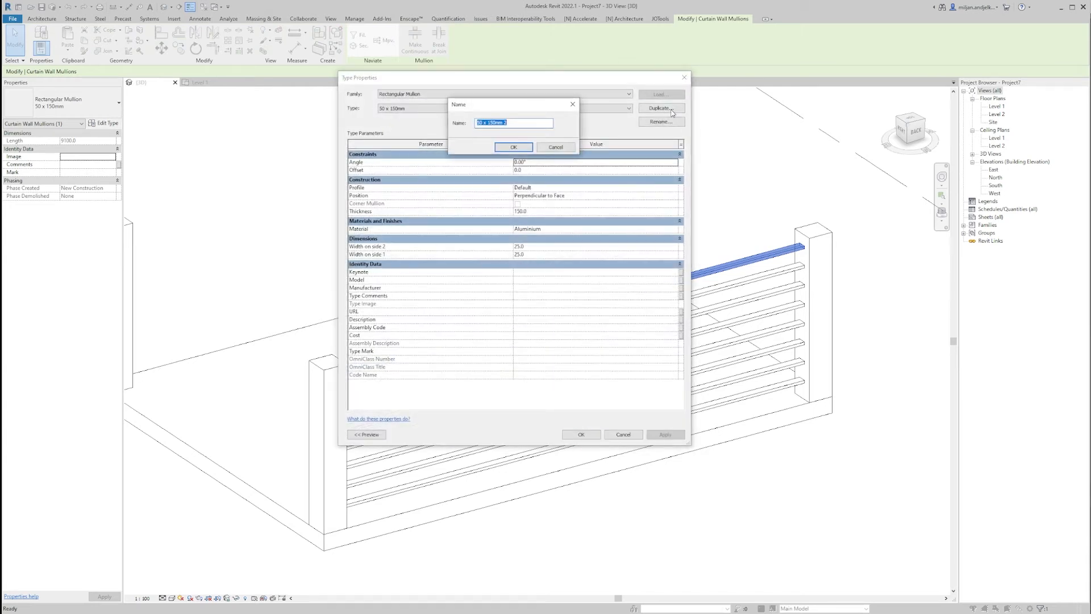
pyautogui.moveTo(634, 119)
pyautogui.write('40x450')
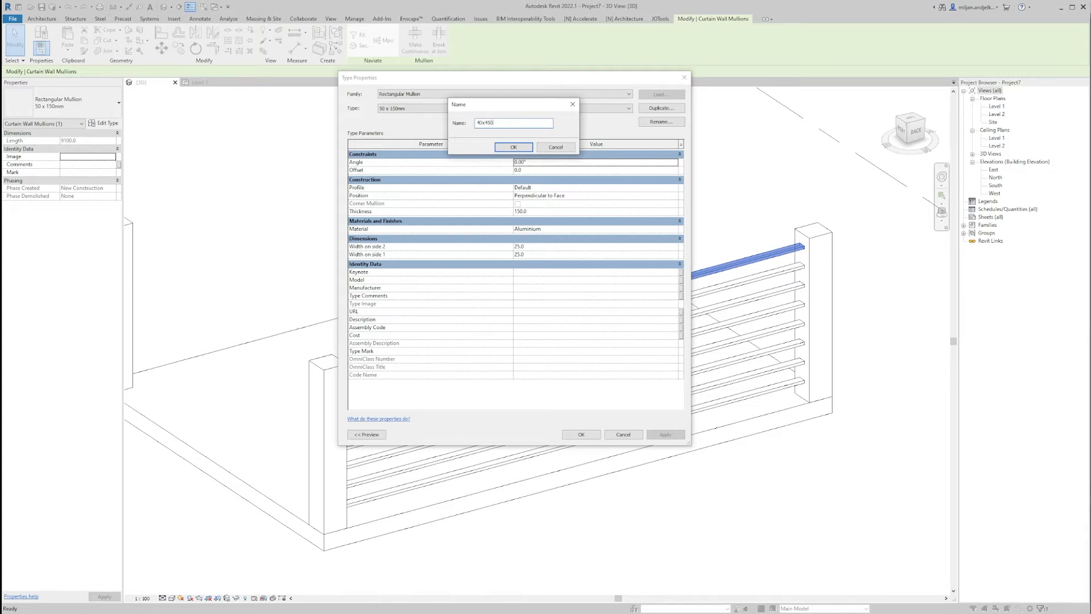
pyautogui.click(514, 147)
pyautogui.write('450')
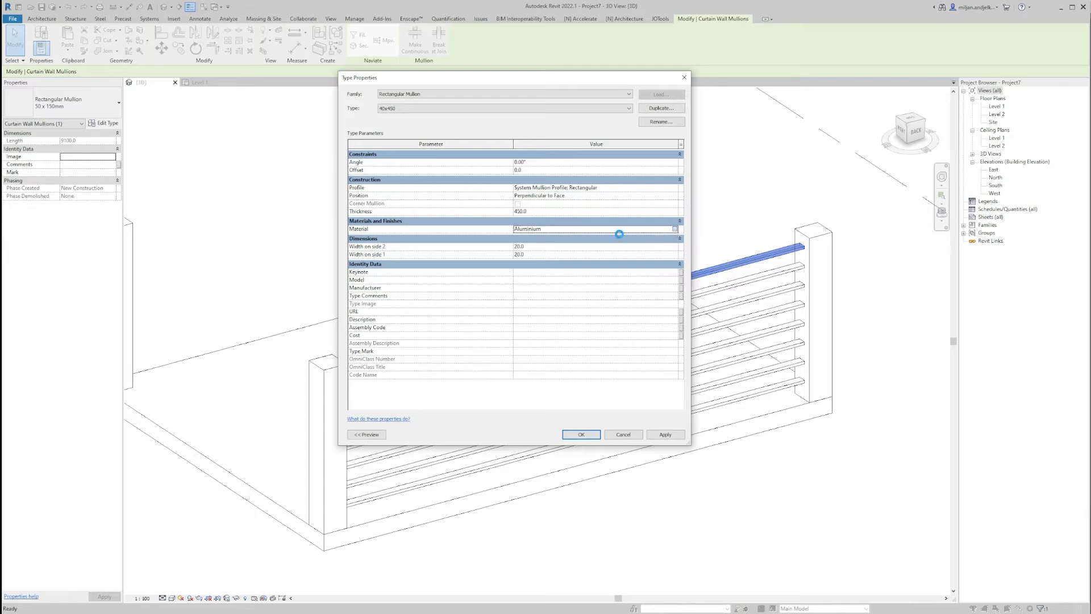
# Step: Give the 40x450 mullion the Wood - Stained material
pyautogui.click(674, 228)
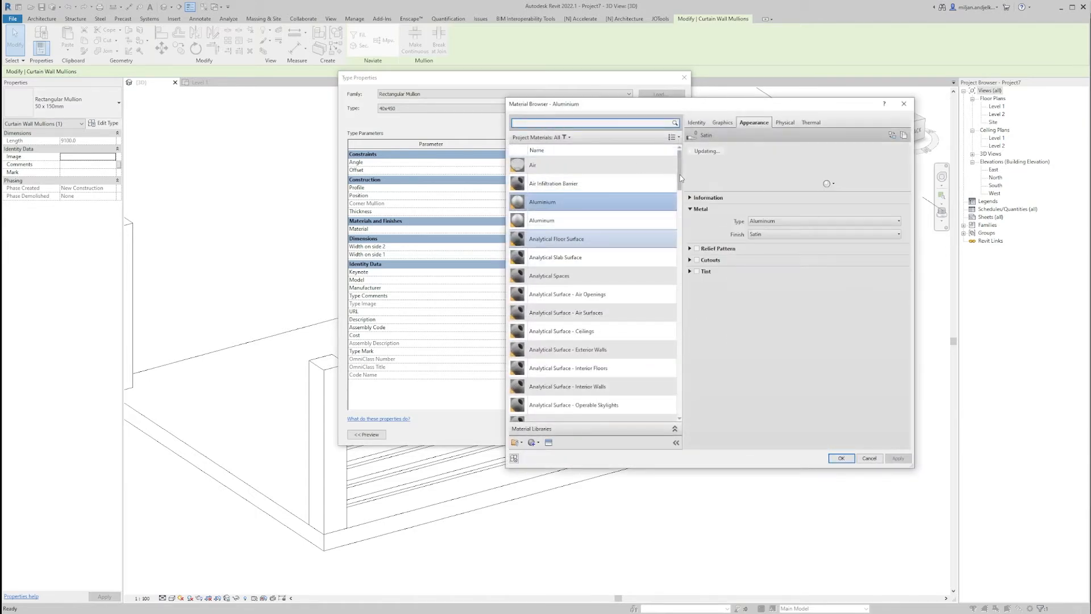
pyautogui.scroll(-3)
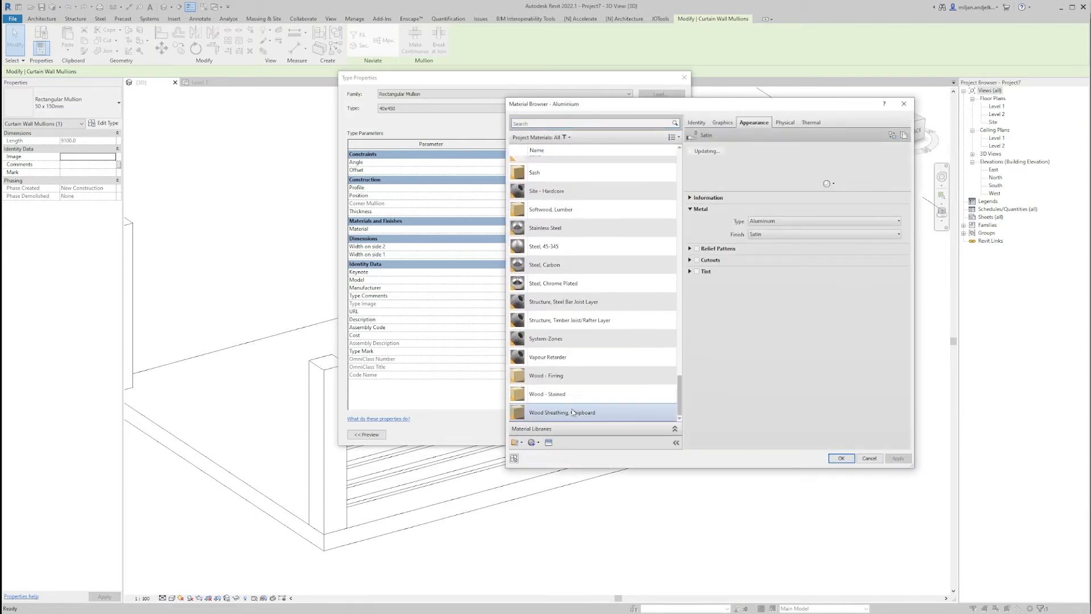
pyautogui.click(561, 412)
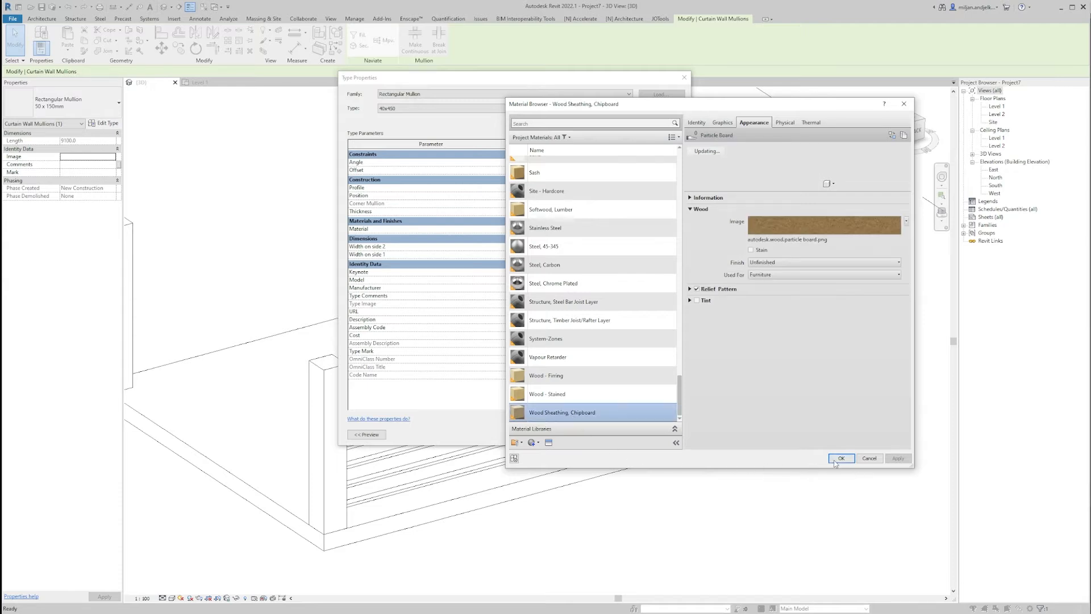
pyautogui.click(547, 393)
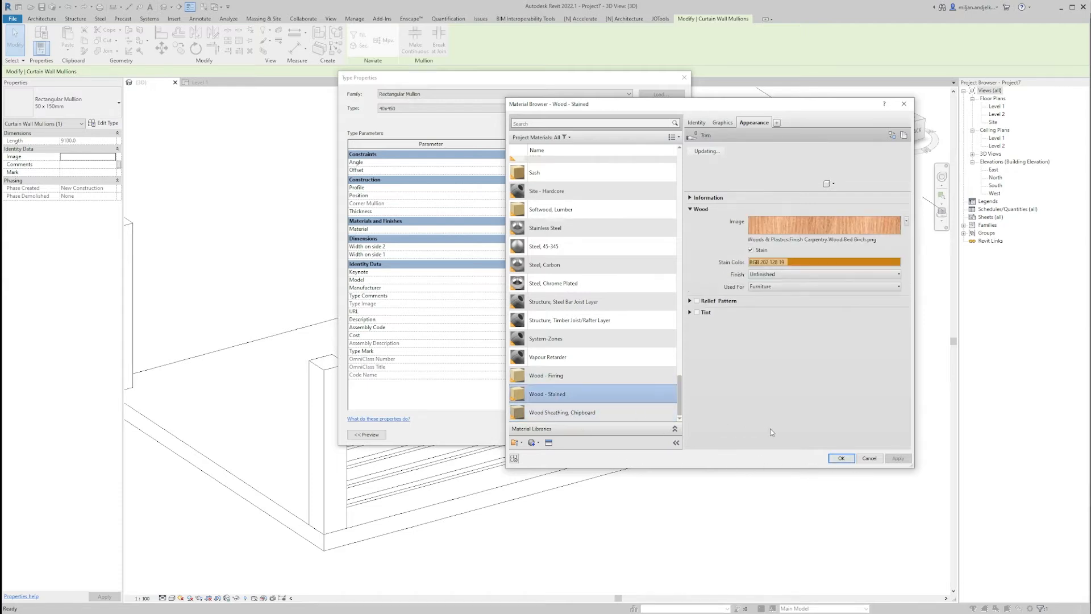
pyautogui.click(841, 458)
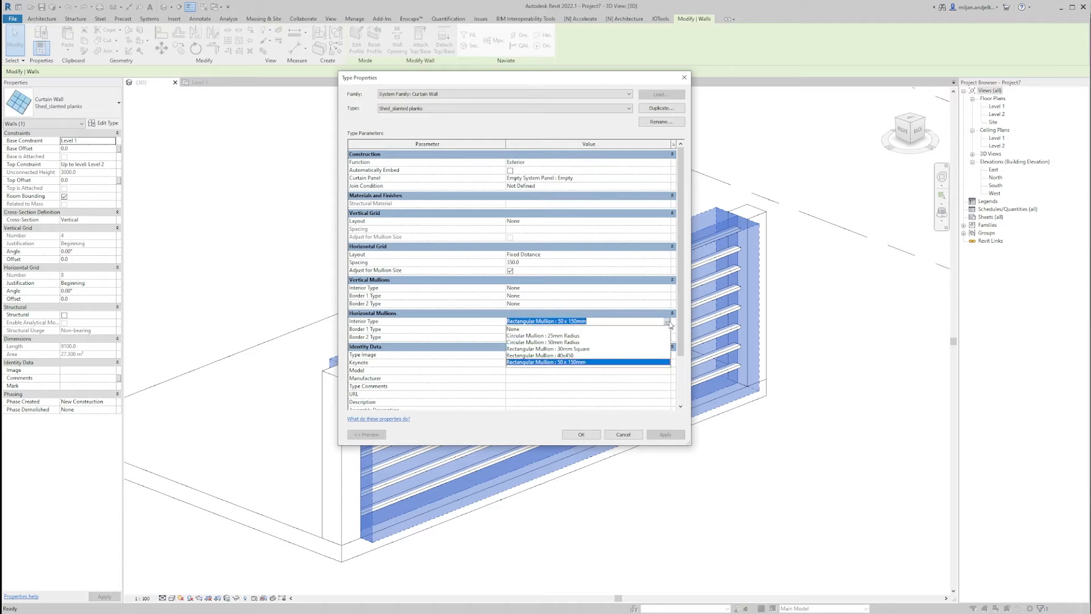
# Step: Assign Rectangular Mullion : 40x450 as the interior horizontal mullion and view the planks edge-on
pyautogui.click(540, 355)
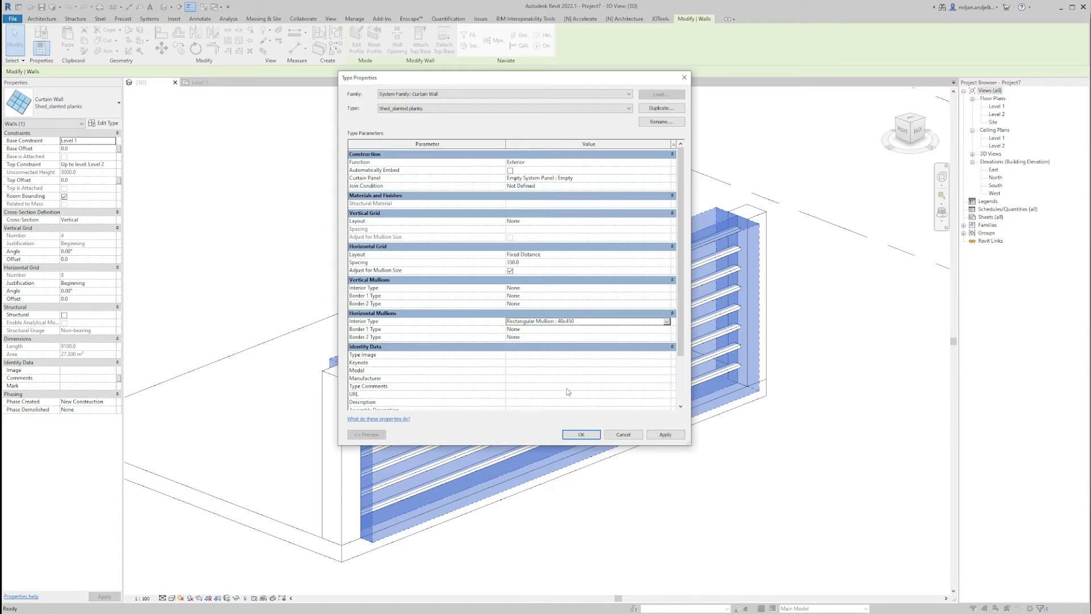
pyautogui.click(581, 434)
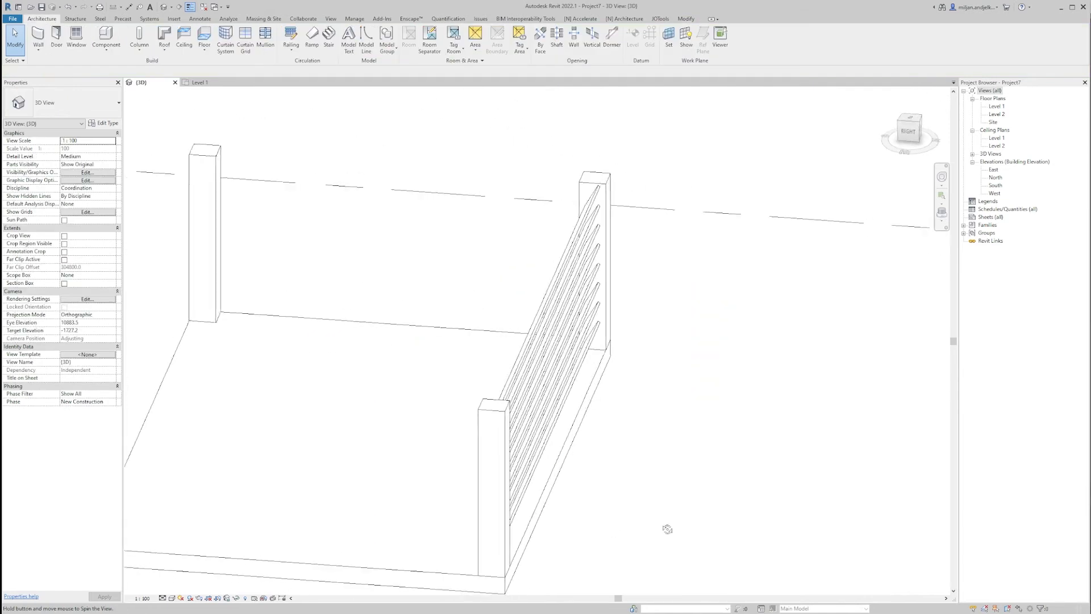
pyautogui.click(557, 292)
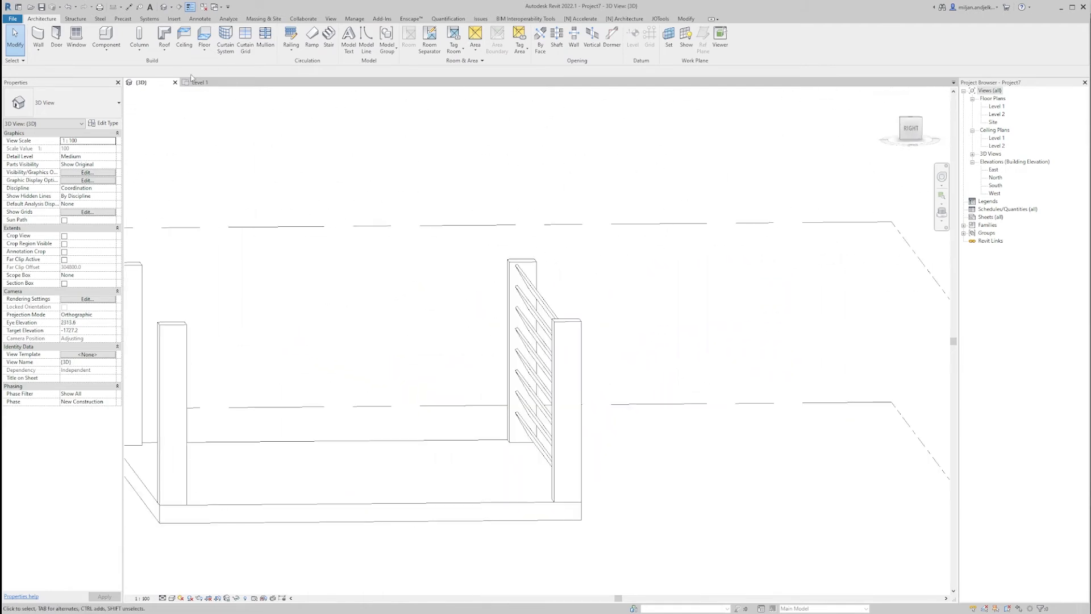
# Step: Place a section through the plank wall and go to its Section 1 view
pyautogui.click(201, 81)
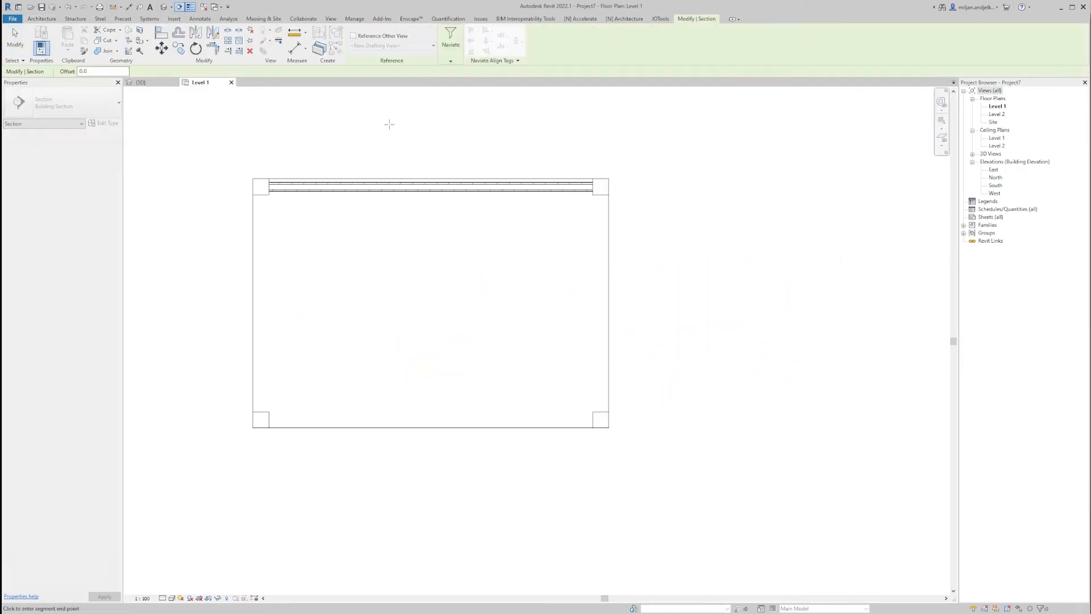
pyautogui.rightClick(388, 308)
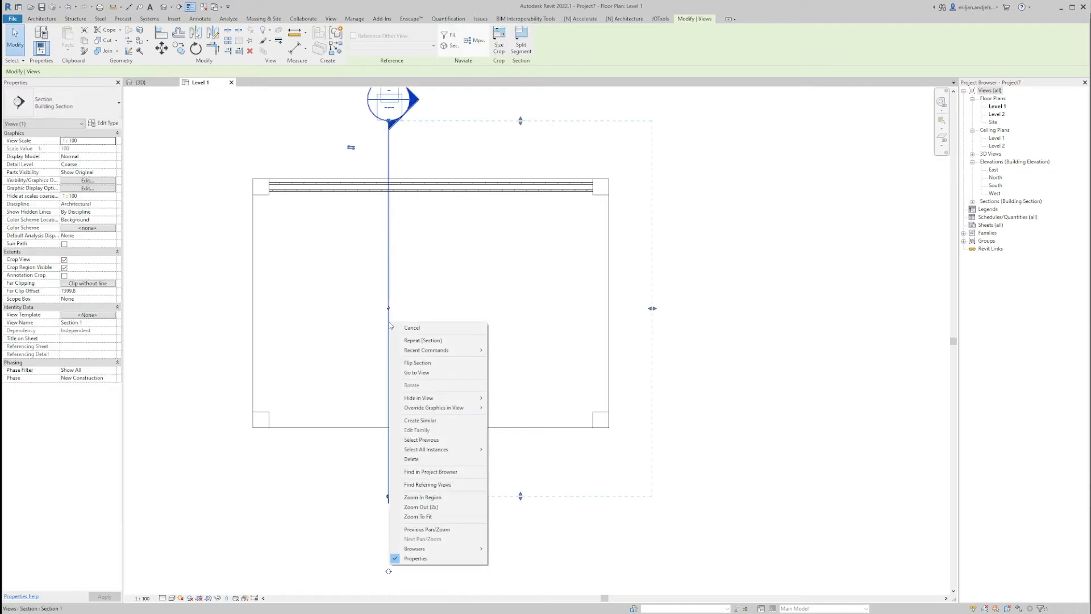
pyautogui.click(416, 371)
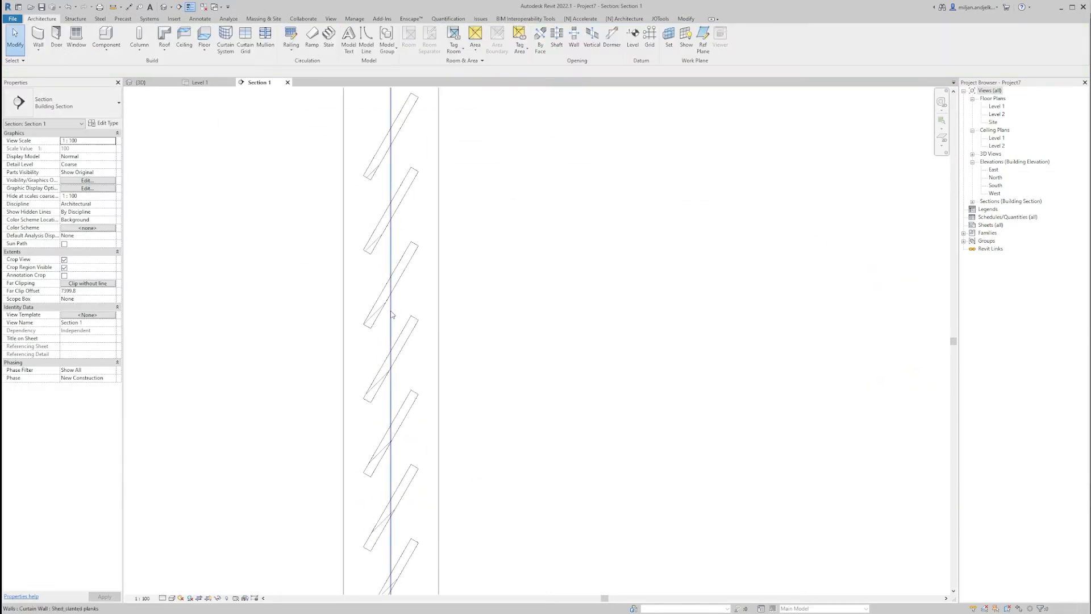
# Step: Change the plank wall's horizontal grid spacing to 400 and apply it
pyautogui.click(105, 123)
pyautogui.write('4')
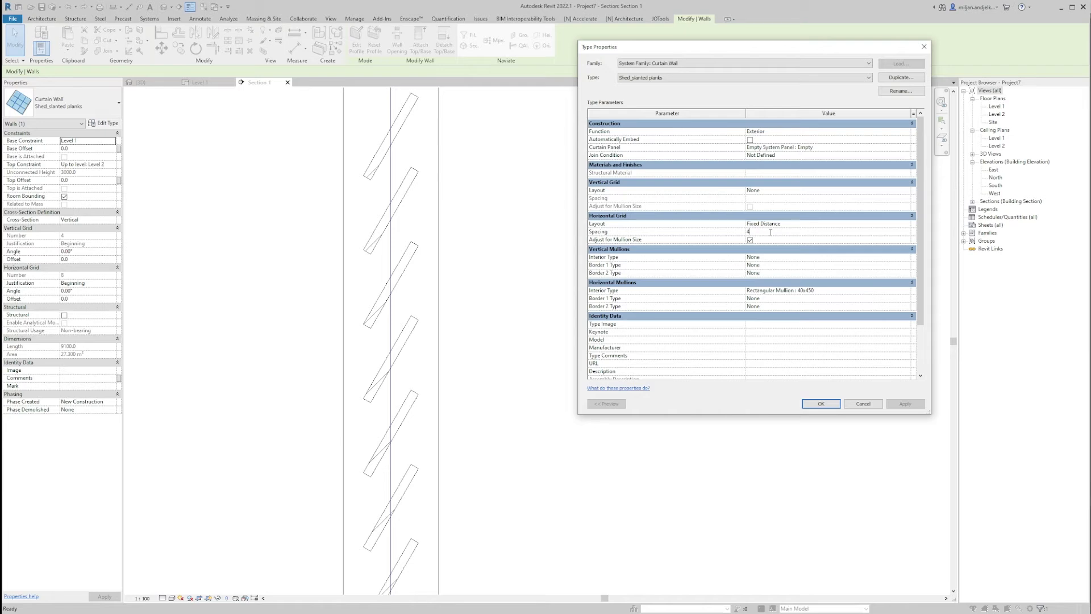
pyautogui.click(905, 403)
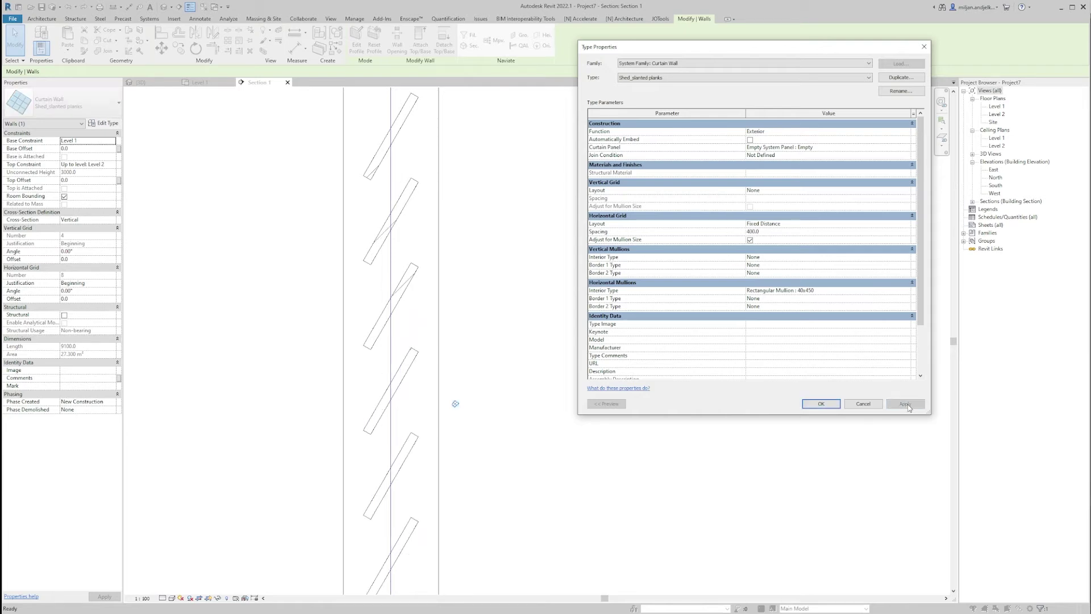
pyautogui.click(904, 403)
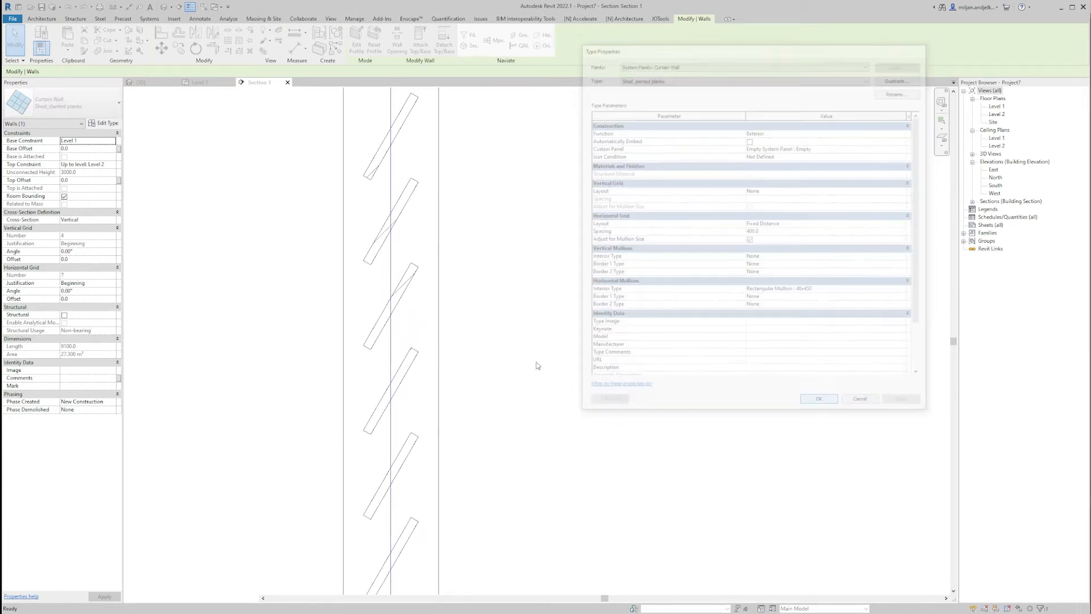
pyautogui.click(818, 398)
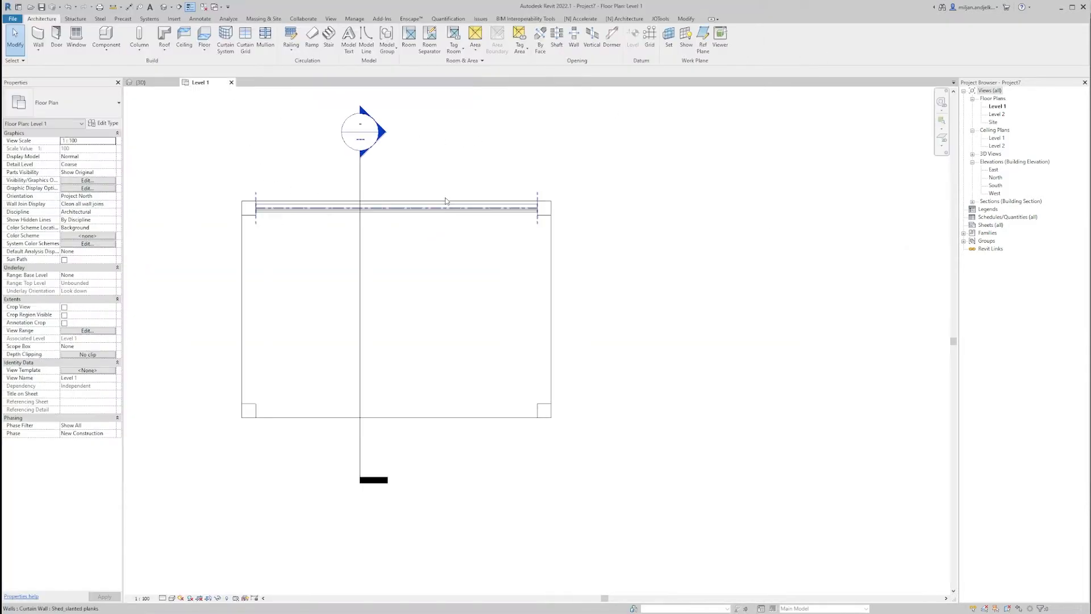
# Step: Duplicate the curtain wall type under the name Shed_straight
pyautogui.click(37, 38)
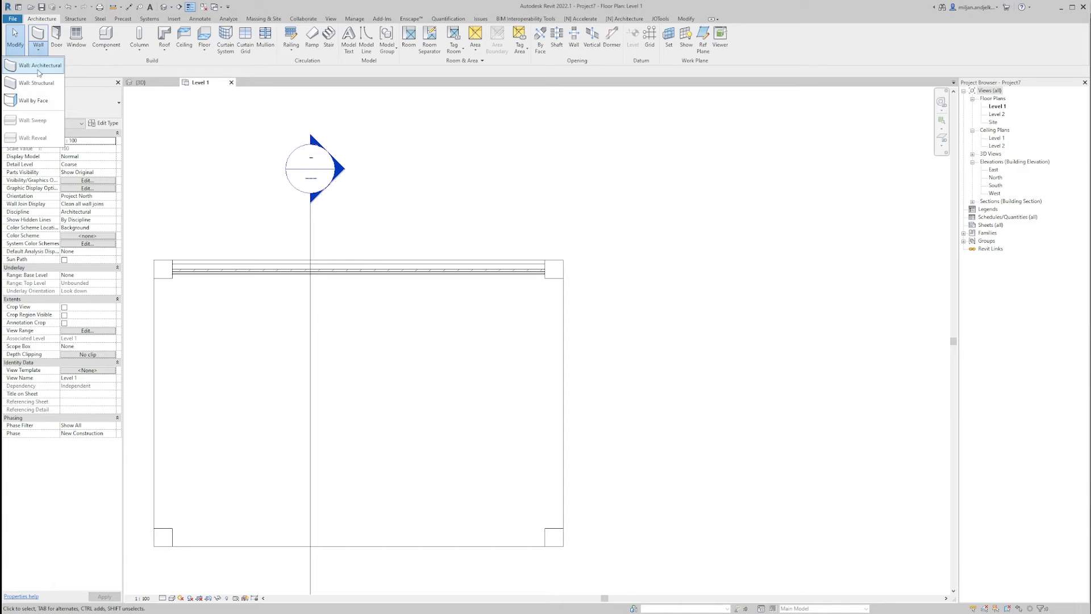
pyautogui.click(39, 65)
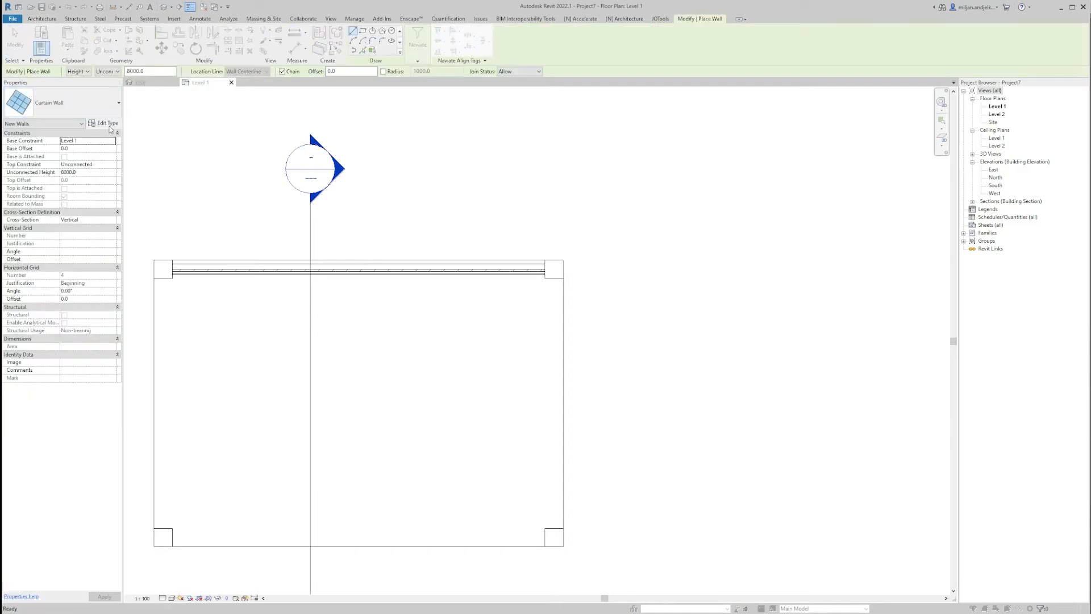
pyautogui.click(900, 77)
pyautogui.write('Shed_')
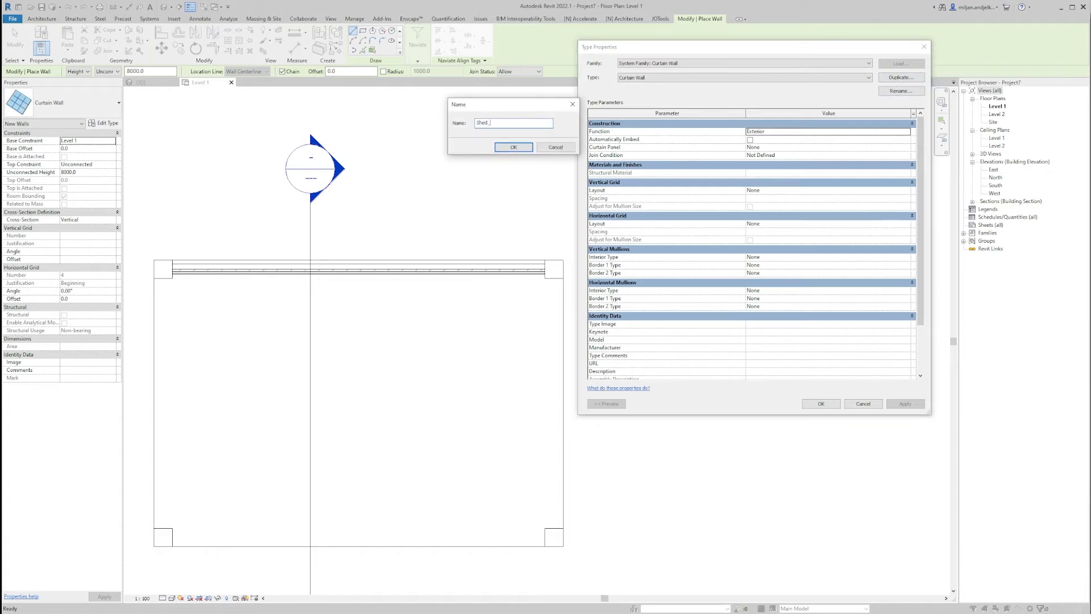
pyautogui.write('s')
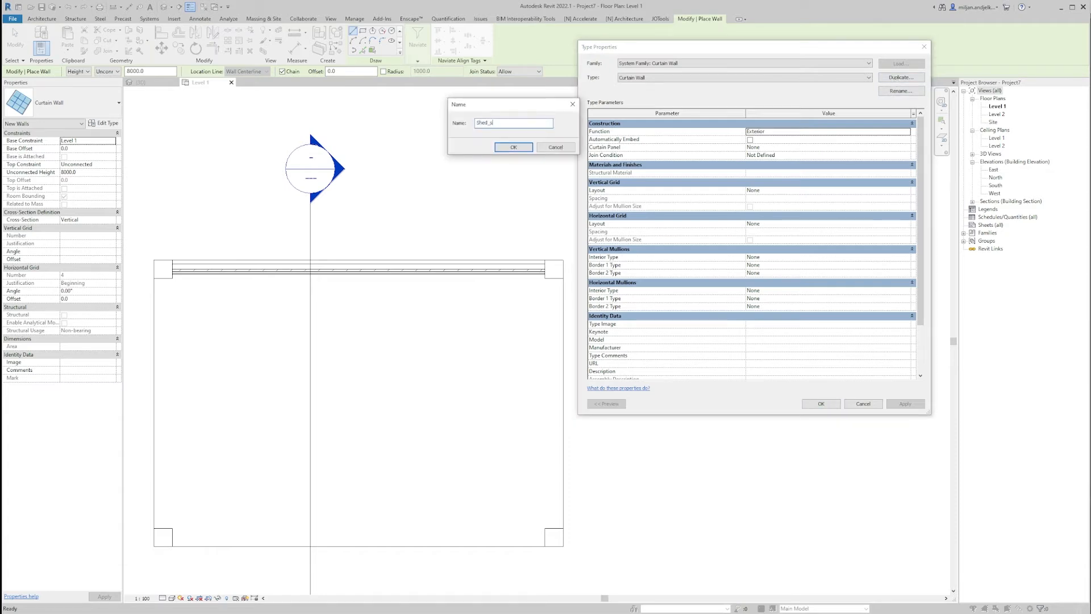
pyautogui.click(514, 147)
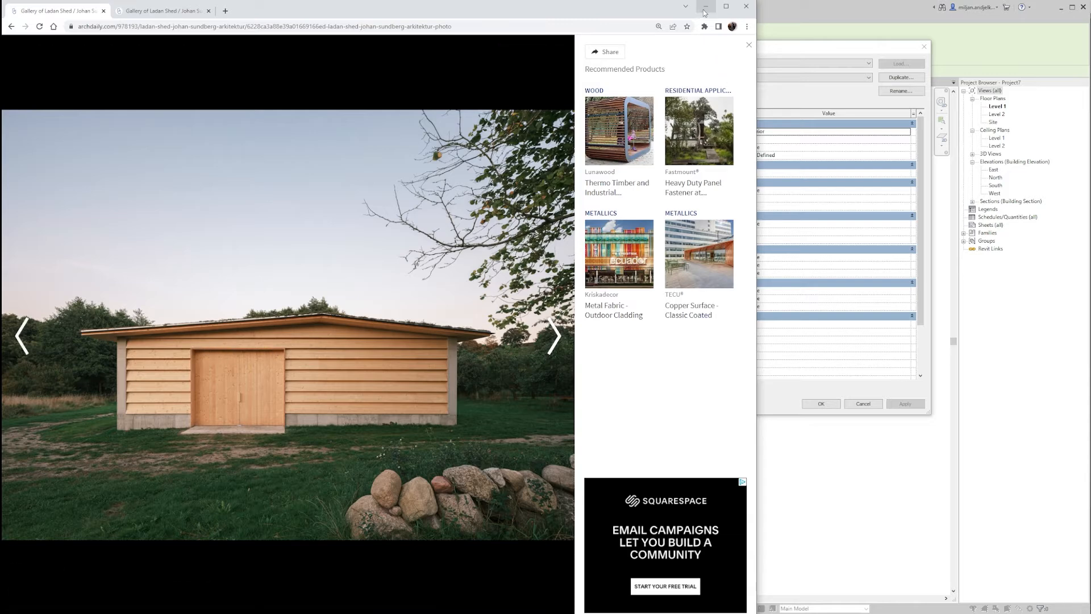
pyautogui.click(705, 7)
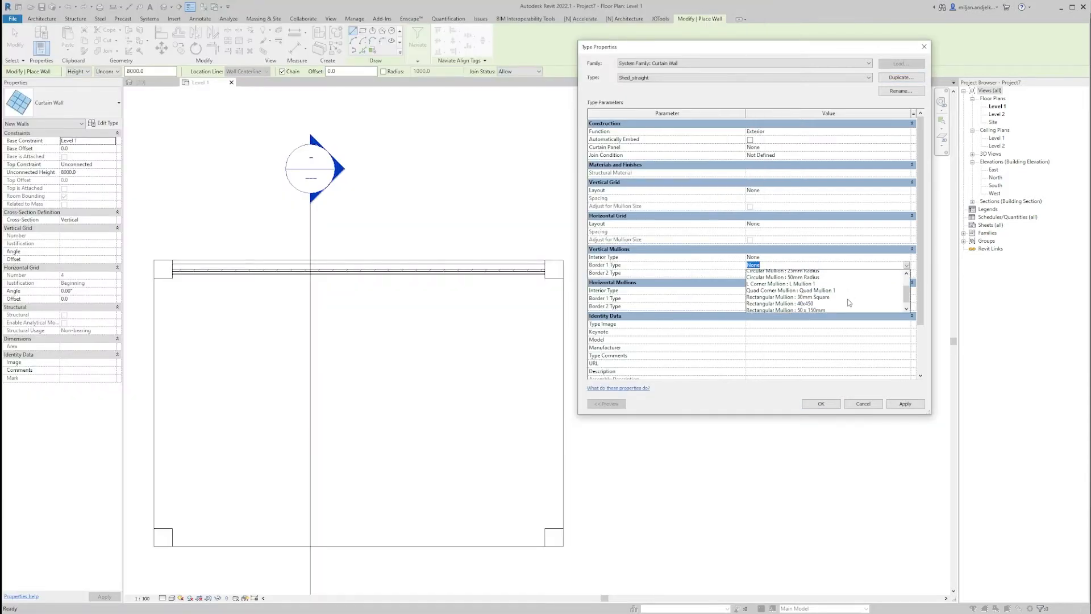
# Step: Give Shed_straight 50x150mm border mullions and System Panel : Solid curtain panels
pyautogui.click(783, 309)
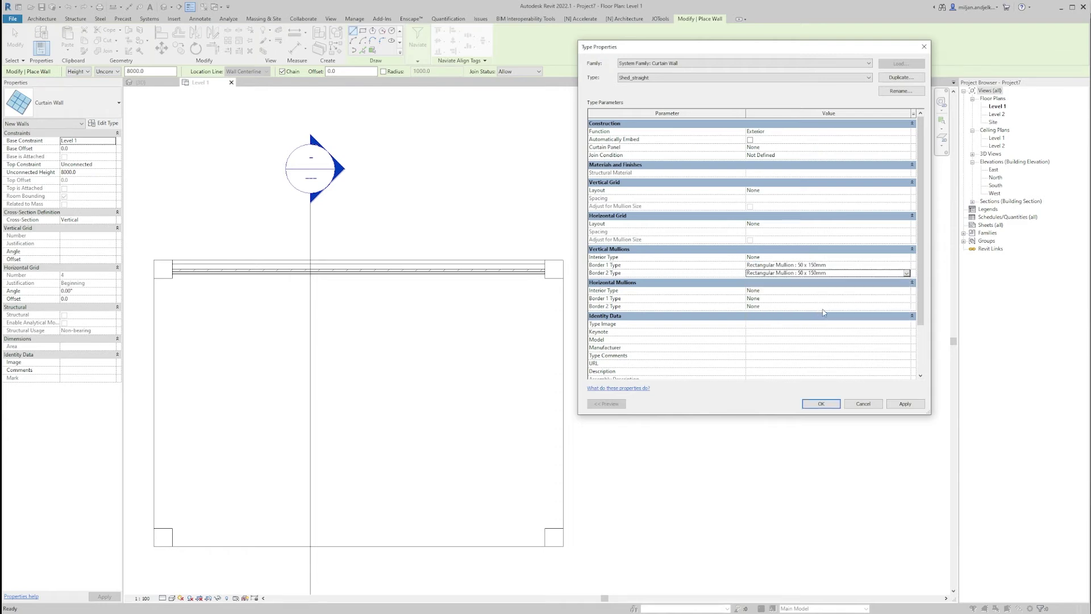
pyautogui.click(905, 306)
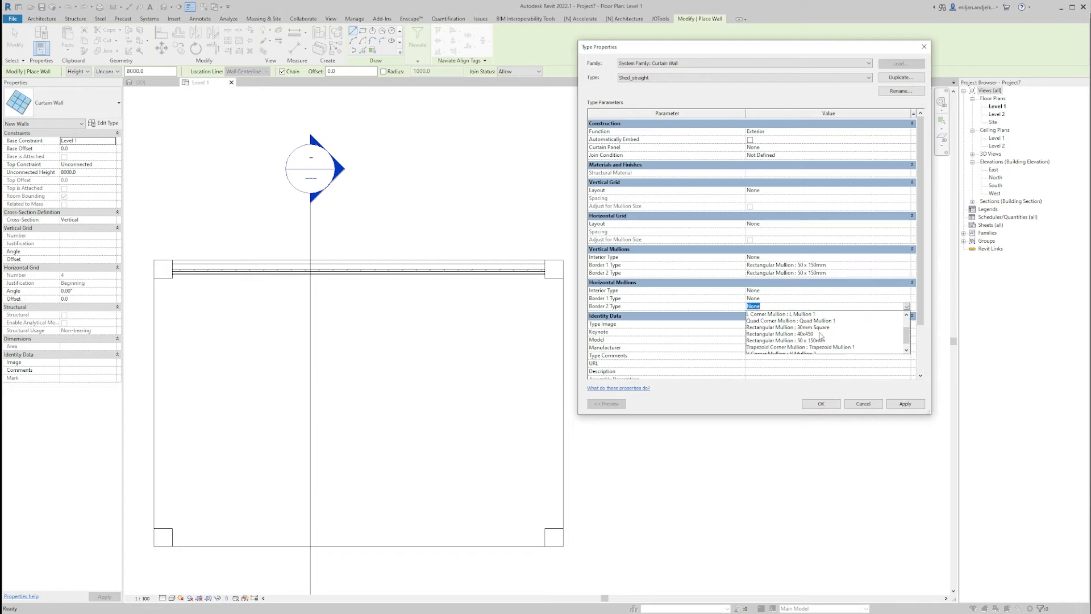
pyautogui.click(786, 340)
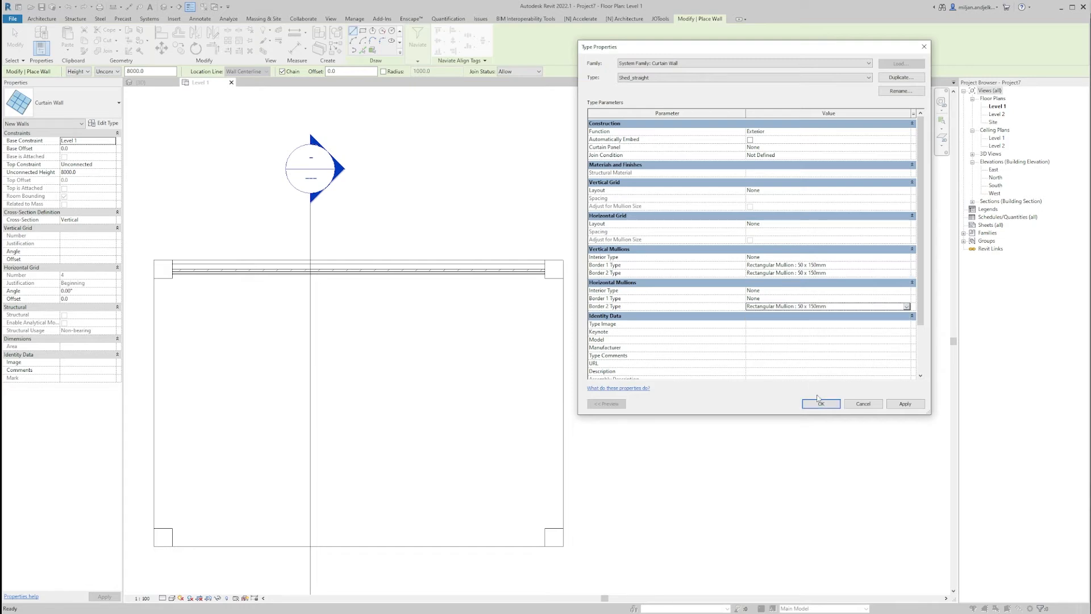
pyautogui.moveTo(800, 221)
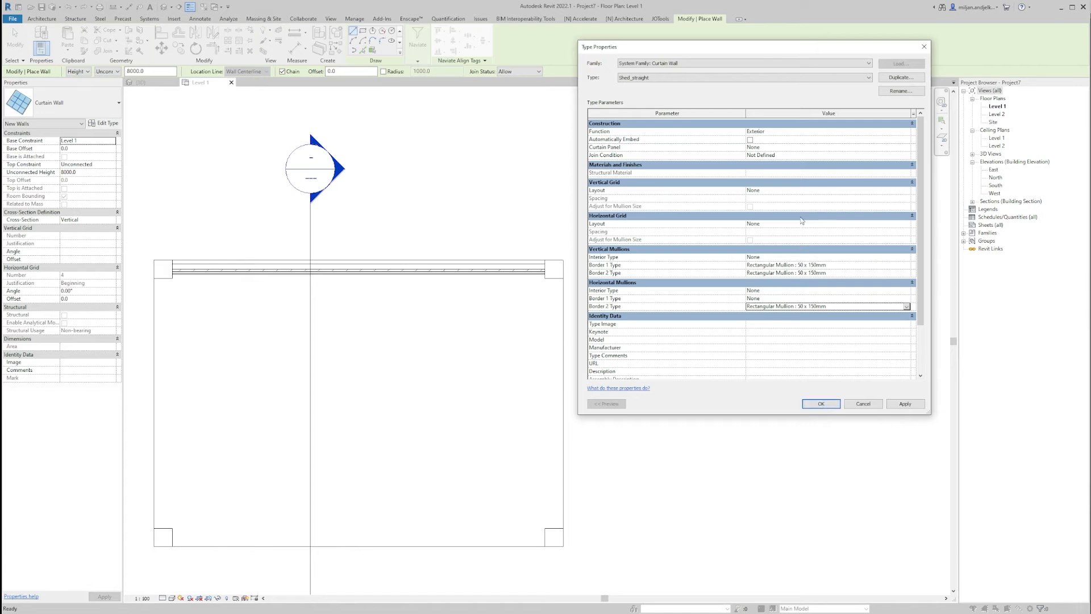
pyautogui.click(905, 146)
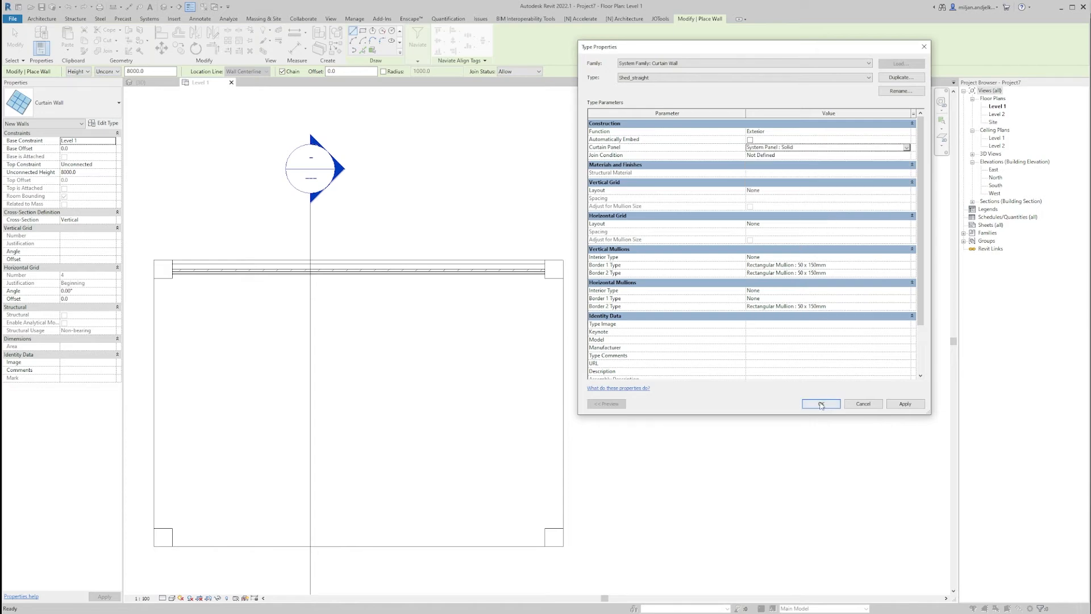
pyautogui.click(819, 405)
pyautogui.write('2400')
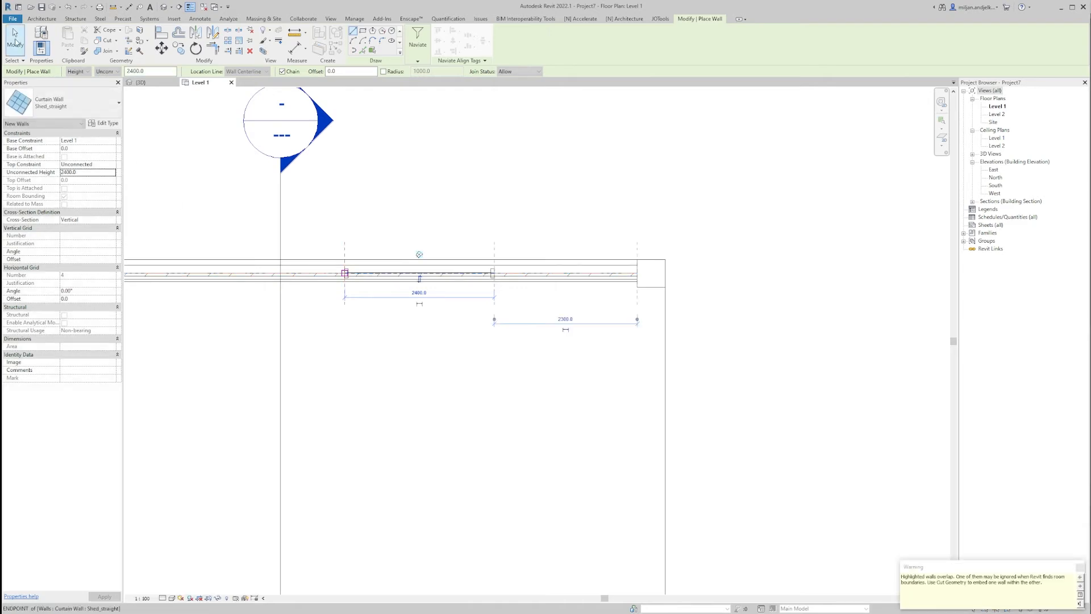
# Step: Switch to the 3D view to check the new straight segment behind the plank wall
pyautogui.click(139, 82)
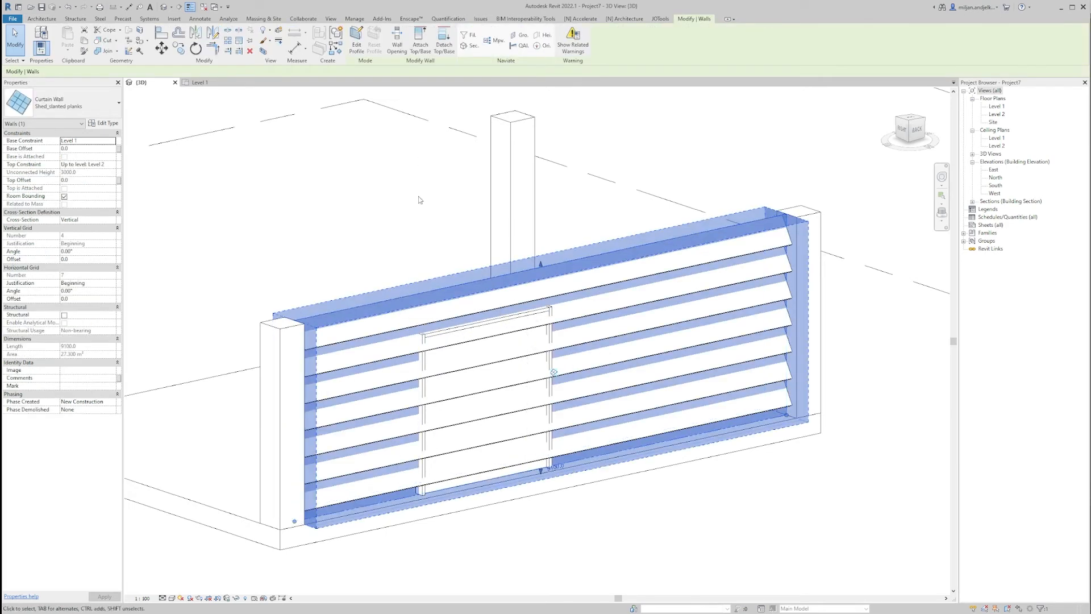
# Step: Edit the plank wall's profile with a door opening loop, dismissing the open-loop error, and finish
pyautogui.click(356, 42)
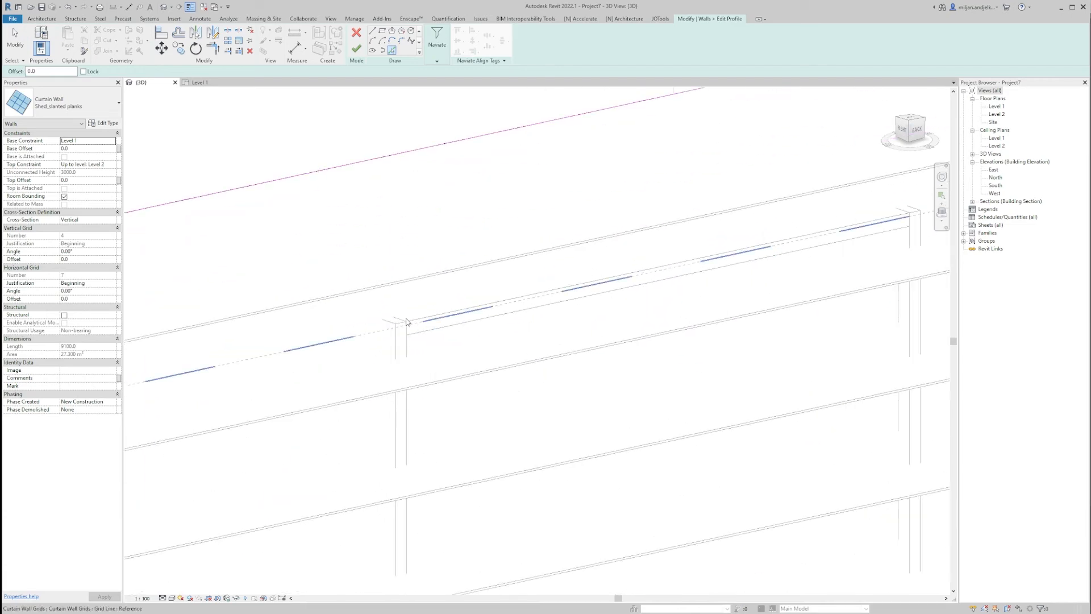
pyautogui.moveTo(407, 322)
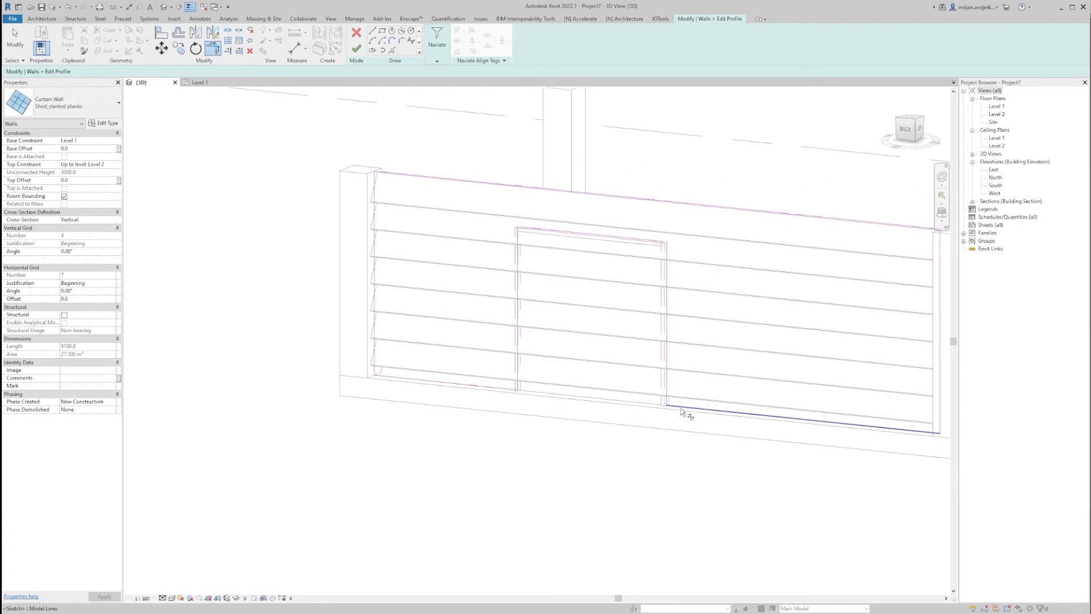
pyautogui.click(356, 32)
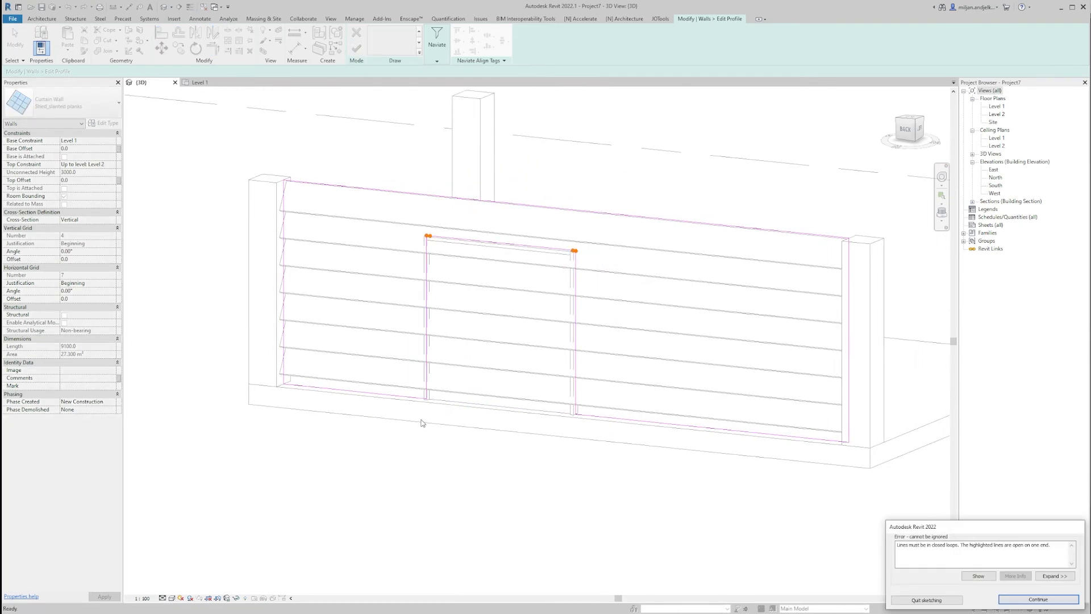
pyautogui.click(1037, 599)
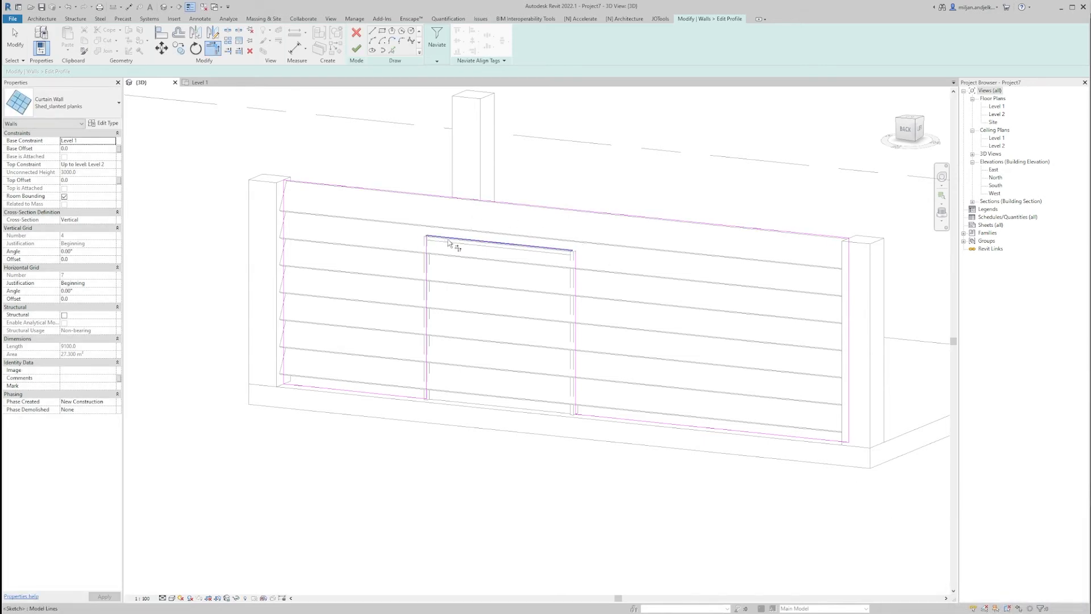
pyautogui.click(356, 31)
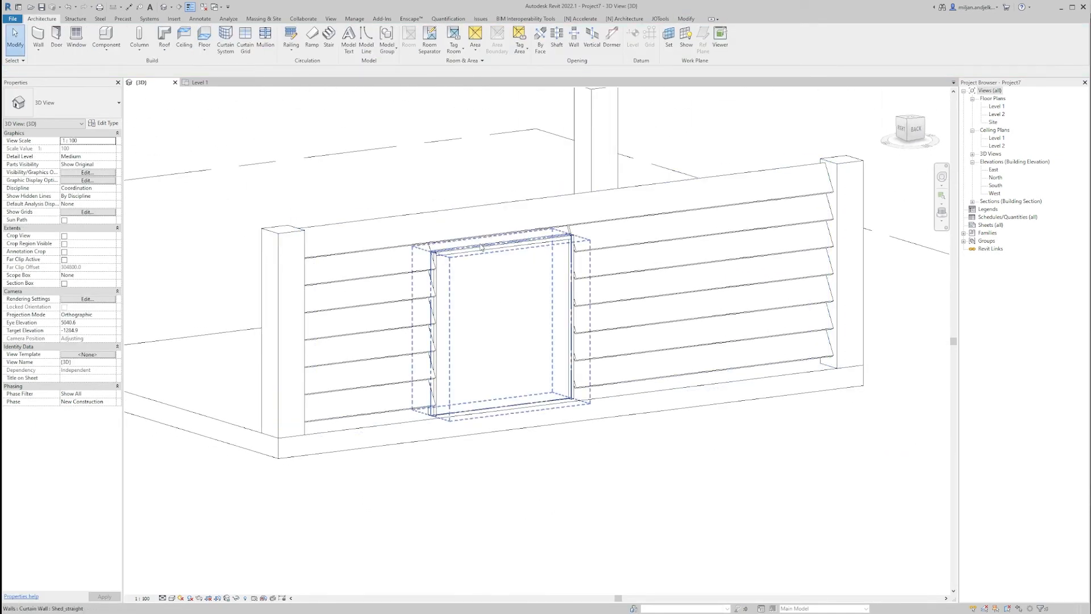
# Step: Reselect the plank wall and align the opening edge with the mullion
pyautogui.click(495, 327)
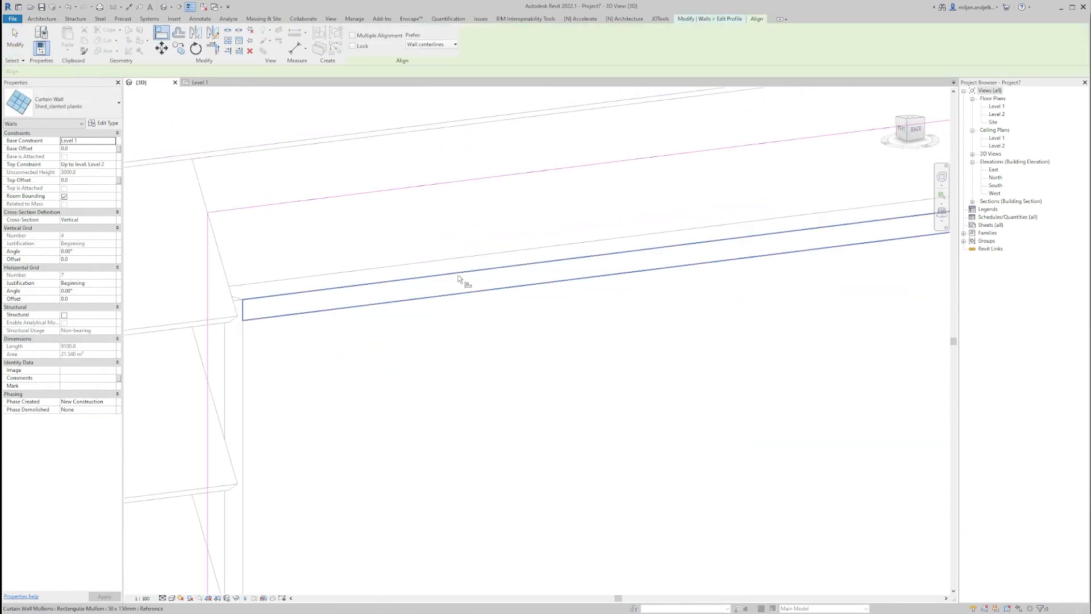
pyautogui.click(448, 272)
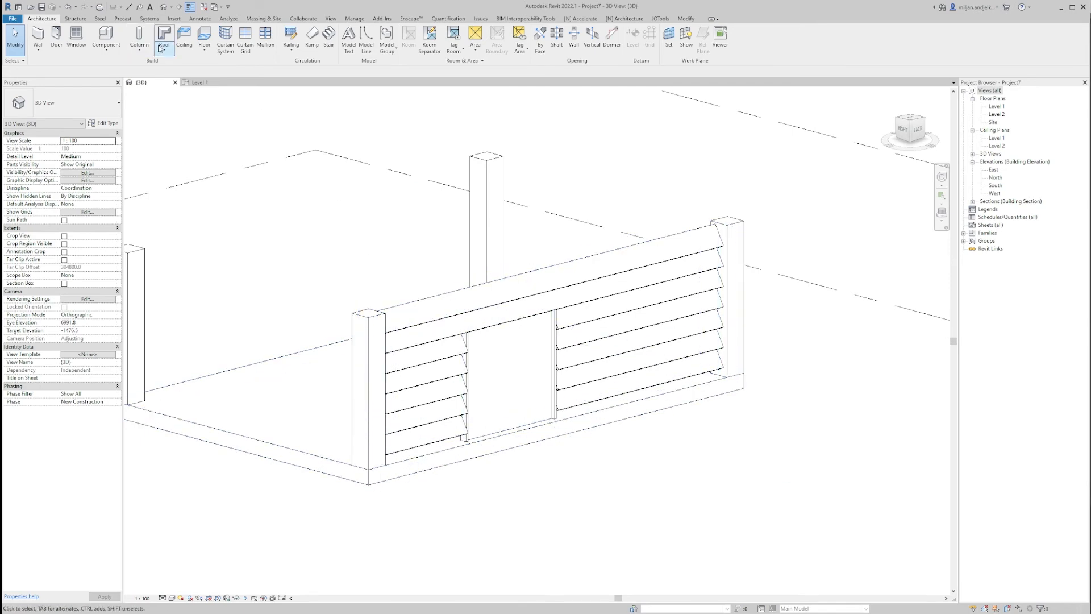
# Step: On Level 1, start an architectural Generic - 300mm wall aligned by Finish Face: Exterior
pyautogui.doubleClick(997, 105)
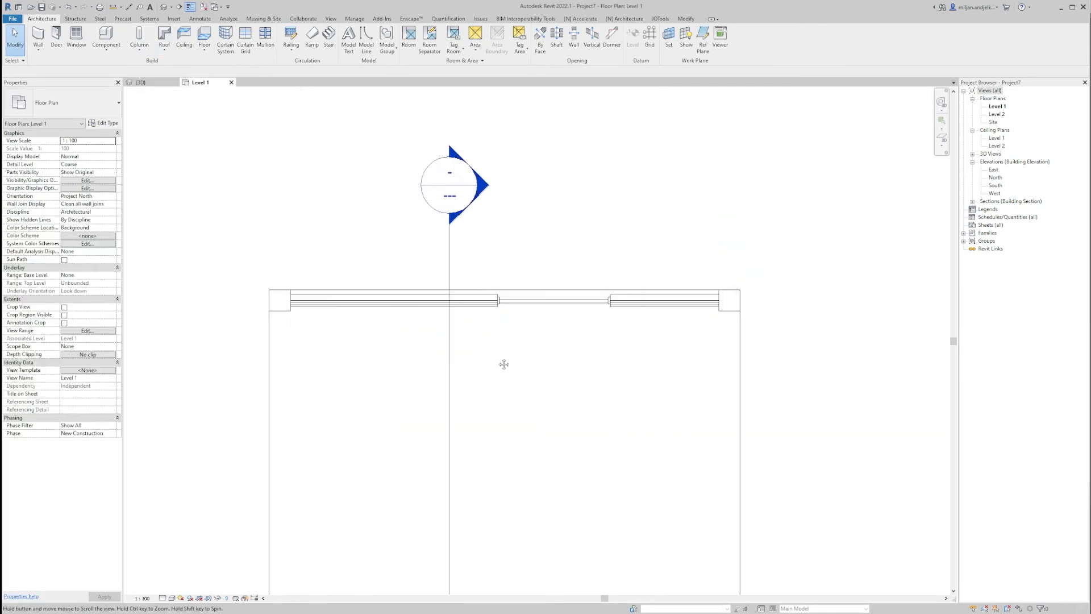
pyautogui.click(37, 38)
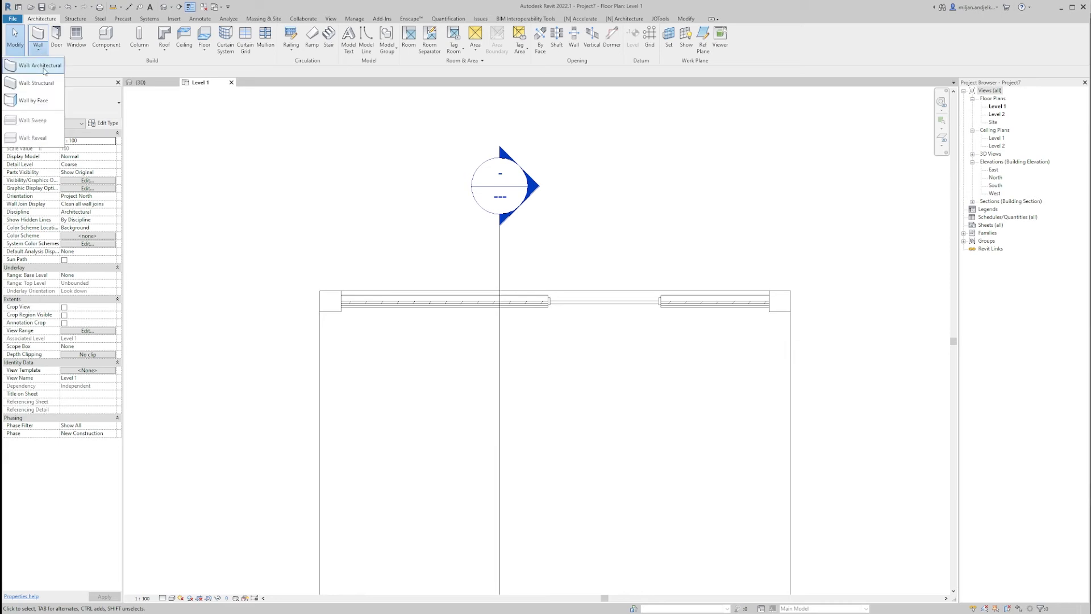
pyautogui.click(33, 64)
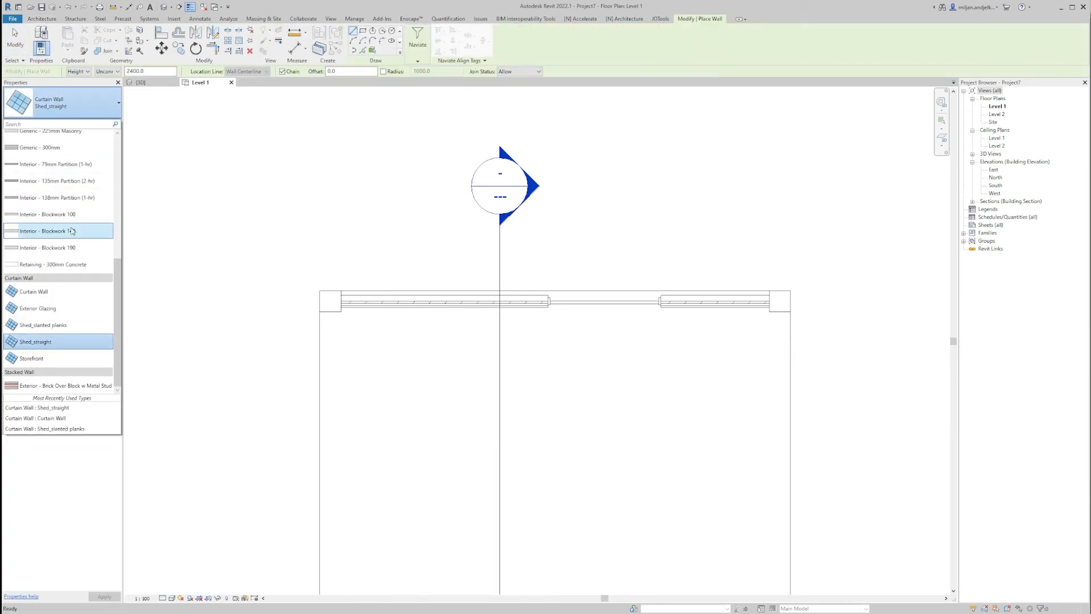
pyautogui.click(47, 147)
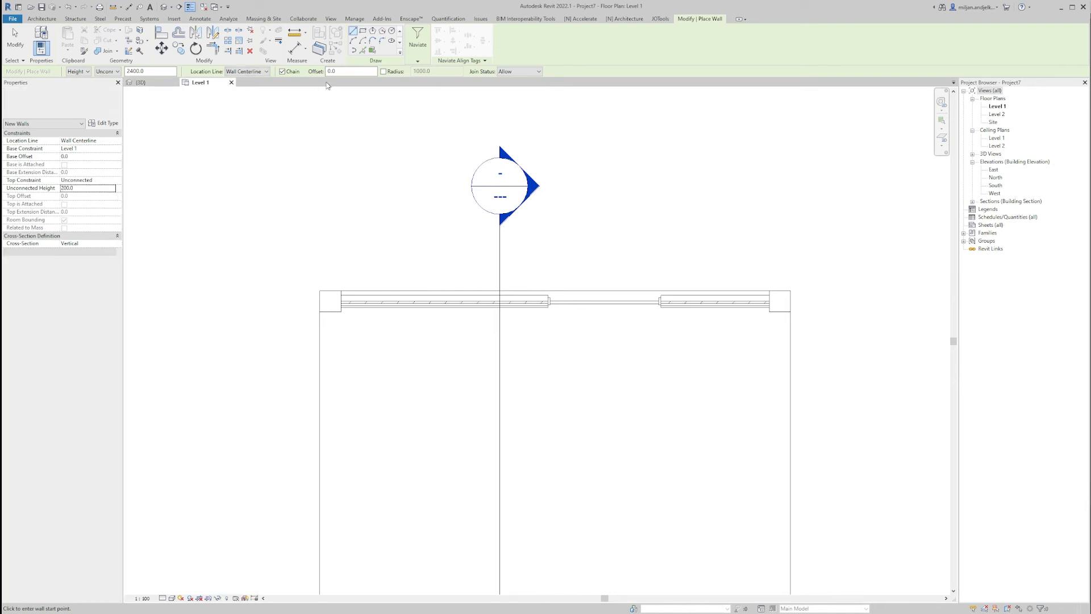
pyautogui.click(247, 70)
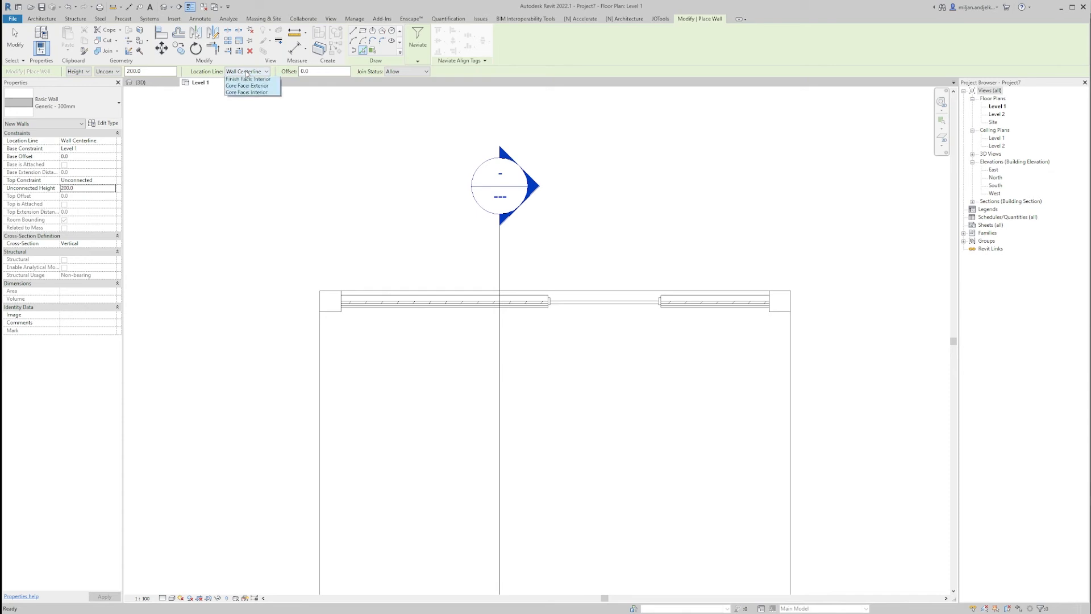
pyautogui.click(248, 86)
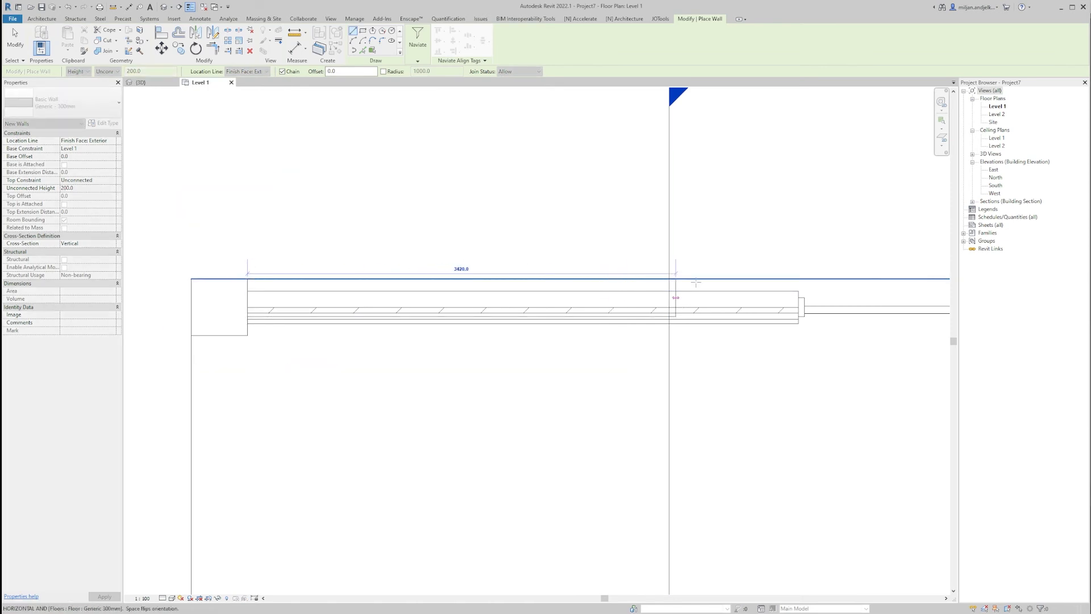
# Step: Draw the low sill wall along the plank wall's base and check it in 3D
pyautogui.click(798, 279)
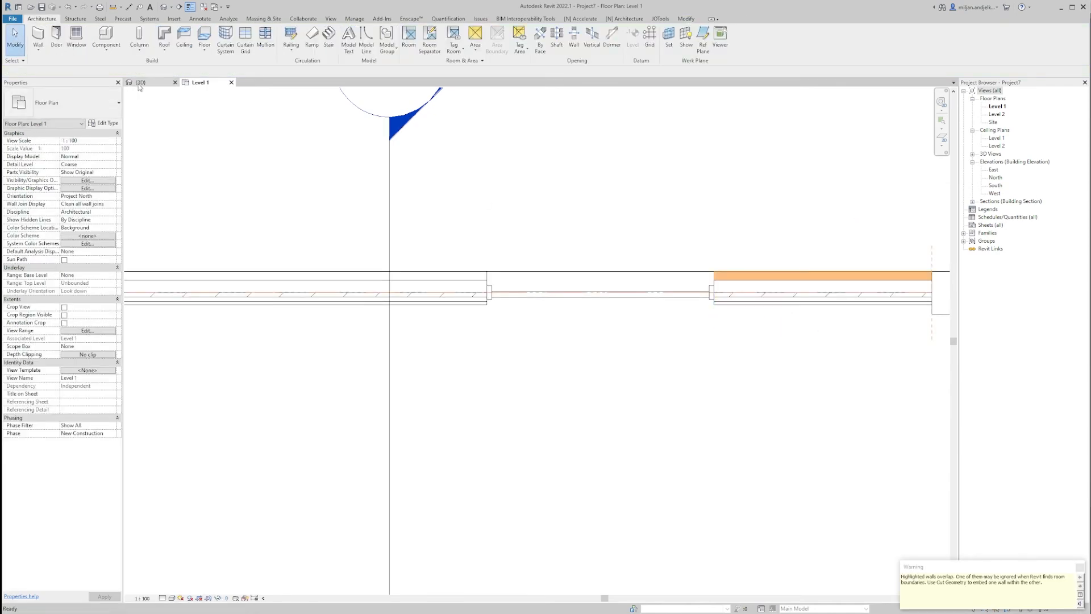
pyautogui.click(141, 82)
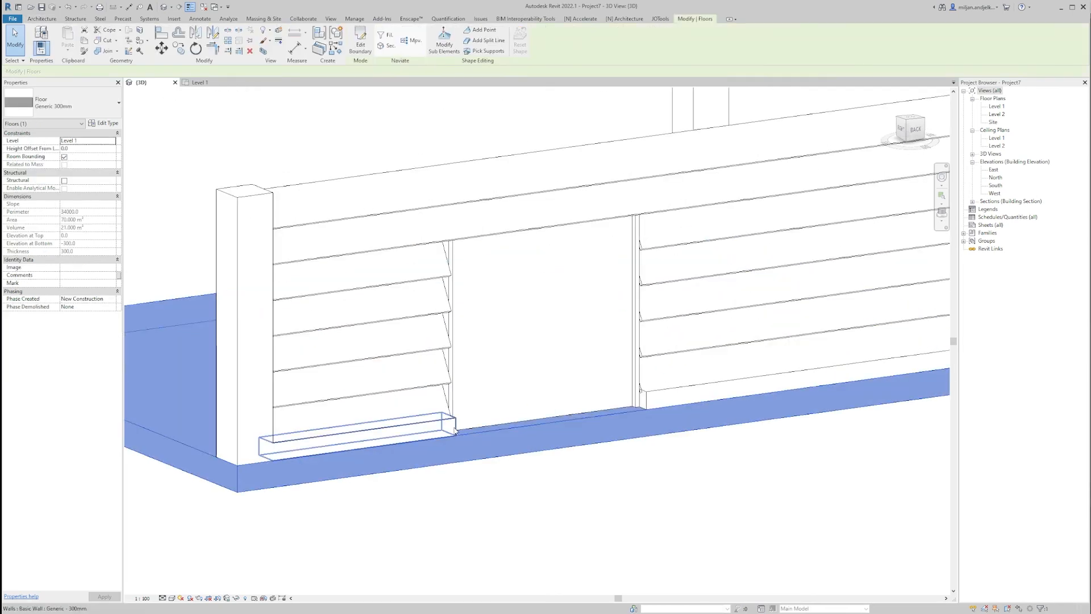
# Step: Select the Shed_straight wall, return to Level 1 and select its end border mullion
pyautogui.click(355, 436)
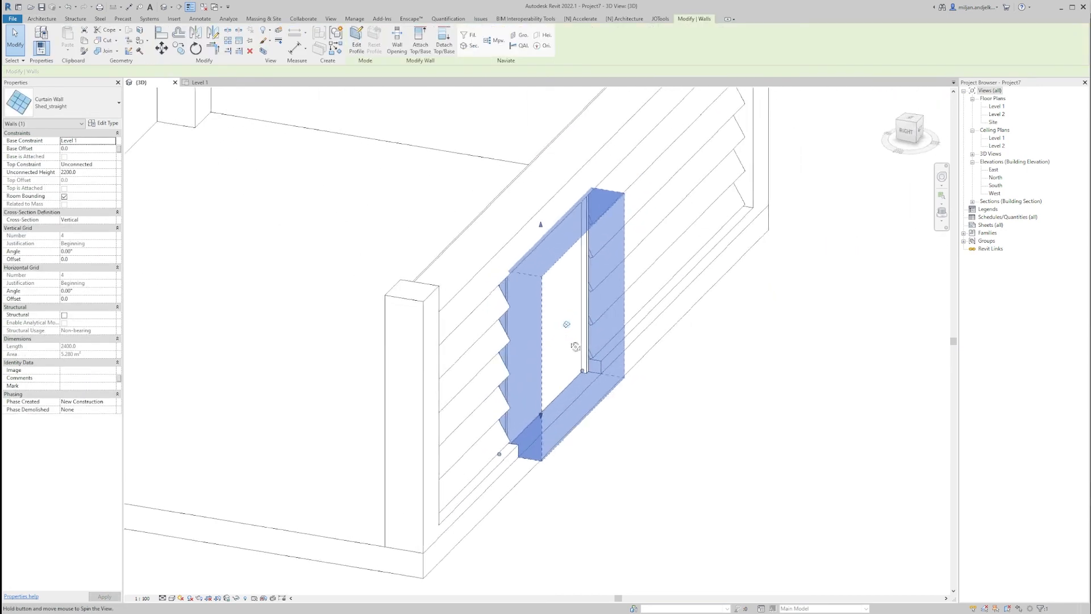
pyautogui.click(200, 82)
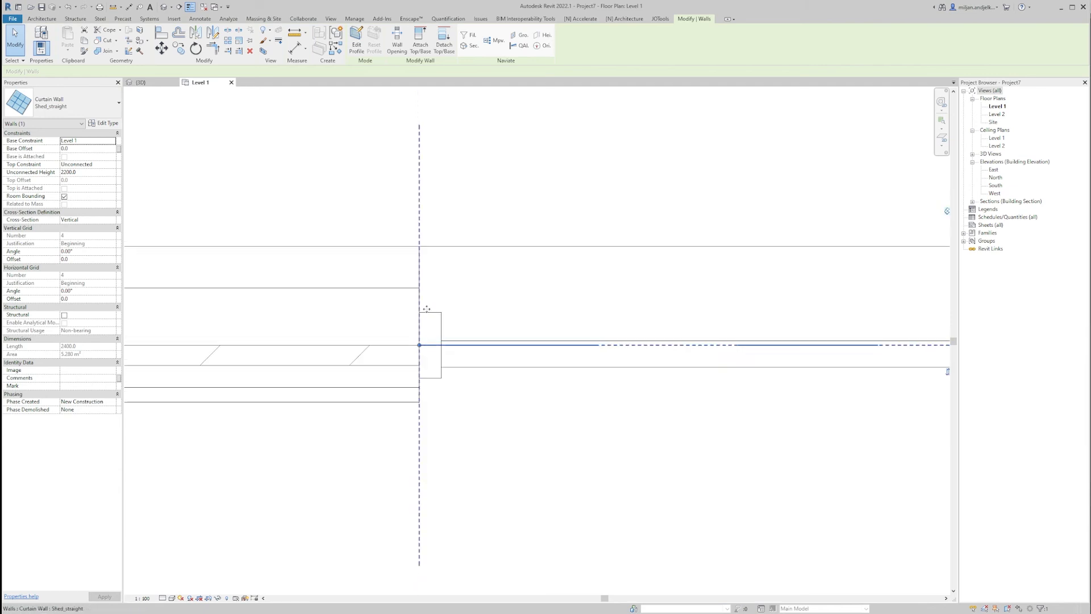
pyautogui.click(427, 305)
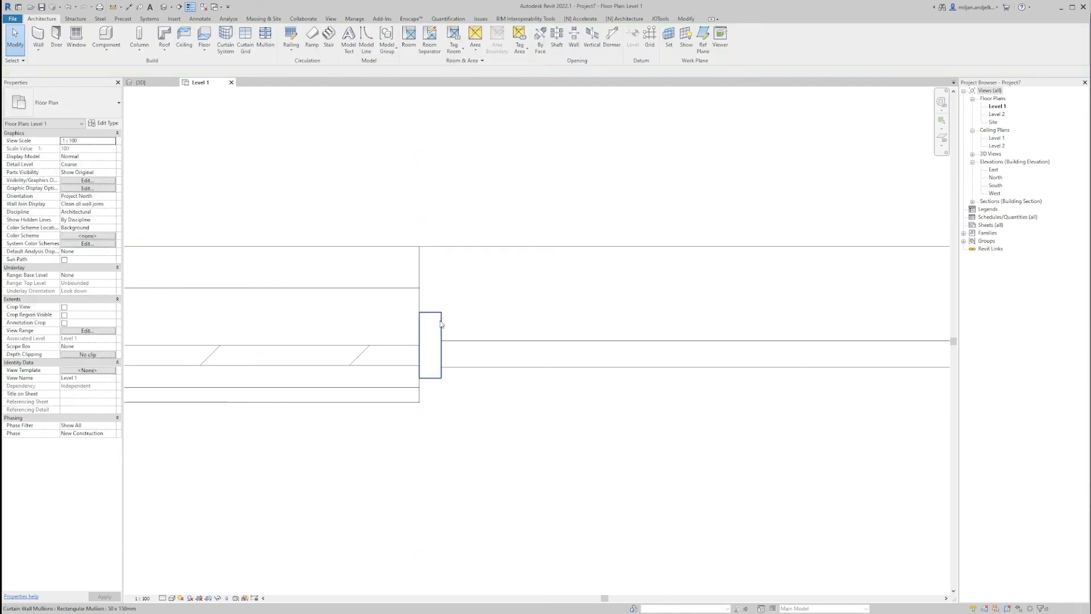
pyautogui.click(429, 345)
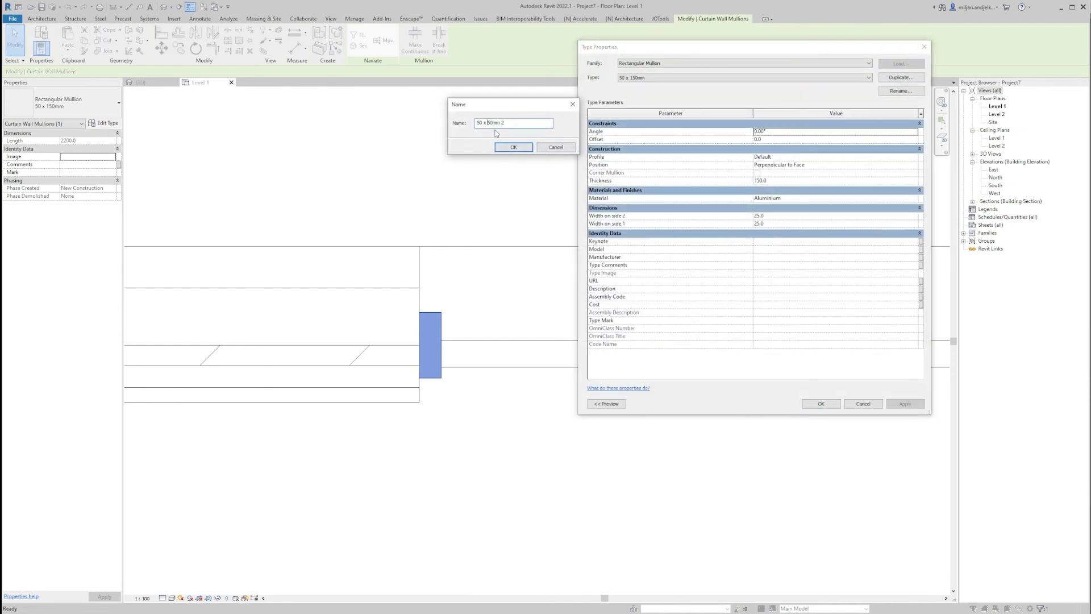
# Step: Name the duplicated mullion type 50 x 450mm and assign it the Wood - Stained material
pyautogui.click(513, 147)
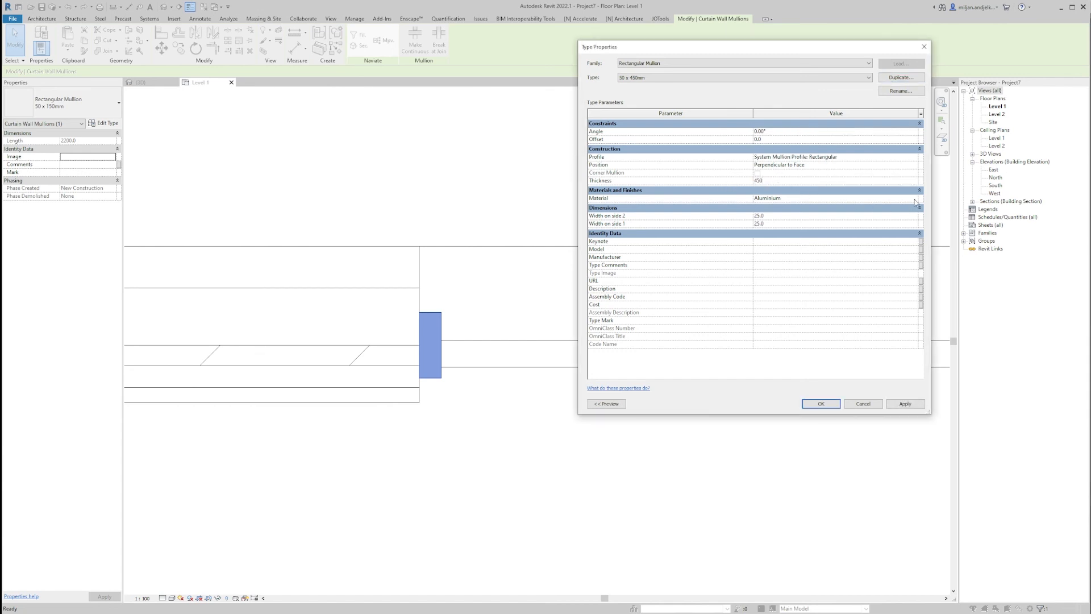
pyautogui.click(920, 198)
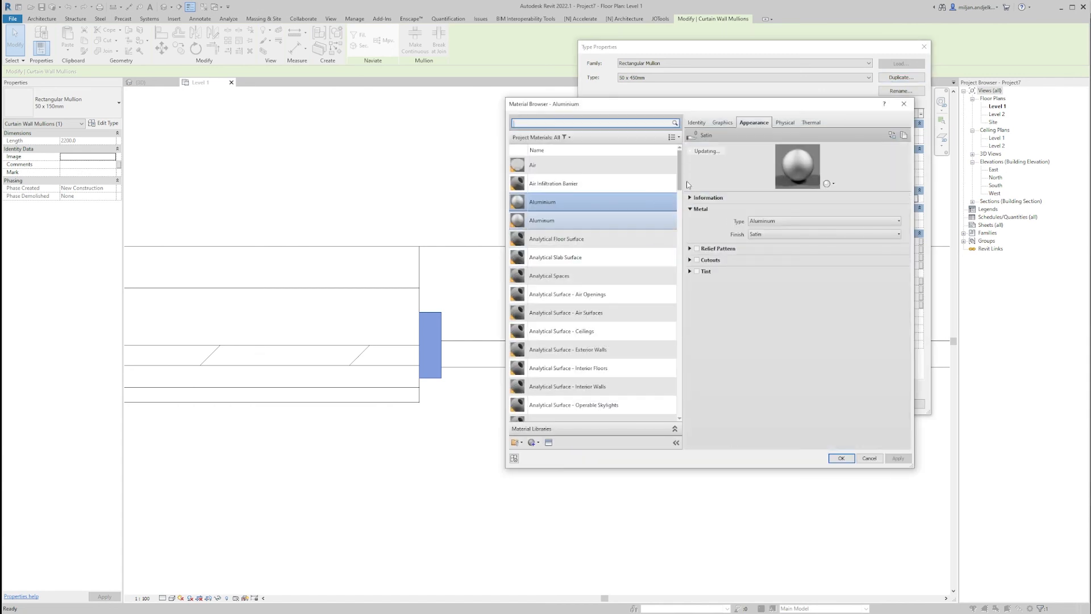
pyautogui.scroll(-3)
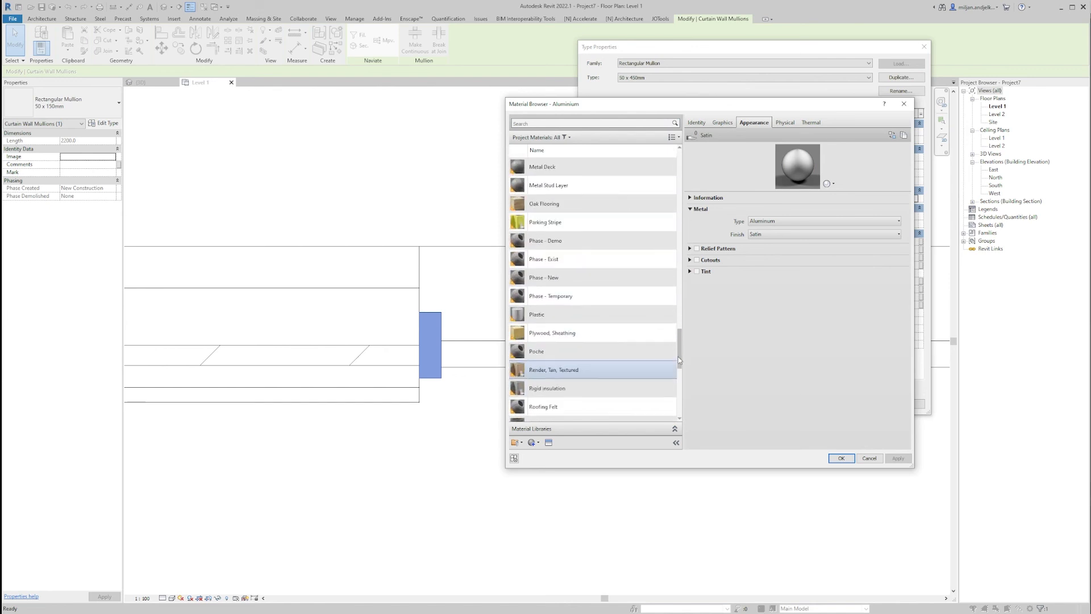
pyautogui.scroll(-3)
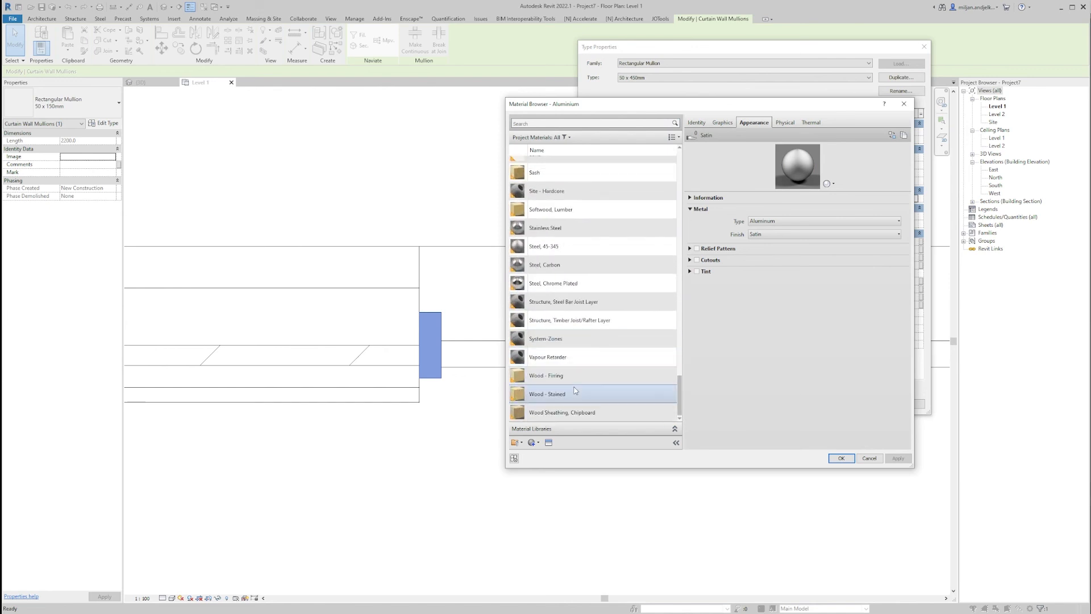
pyautogui.click(557, 394)
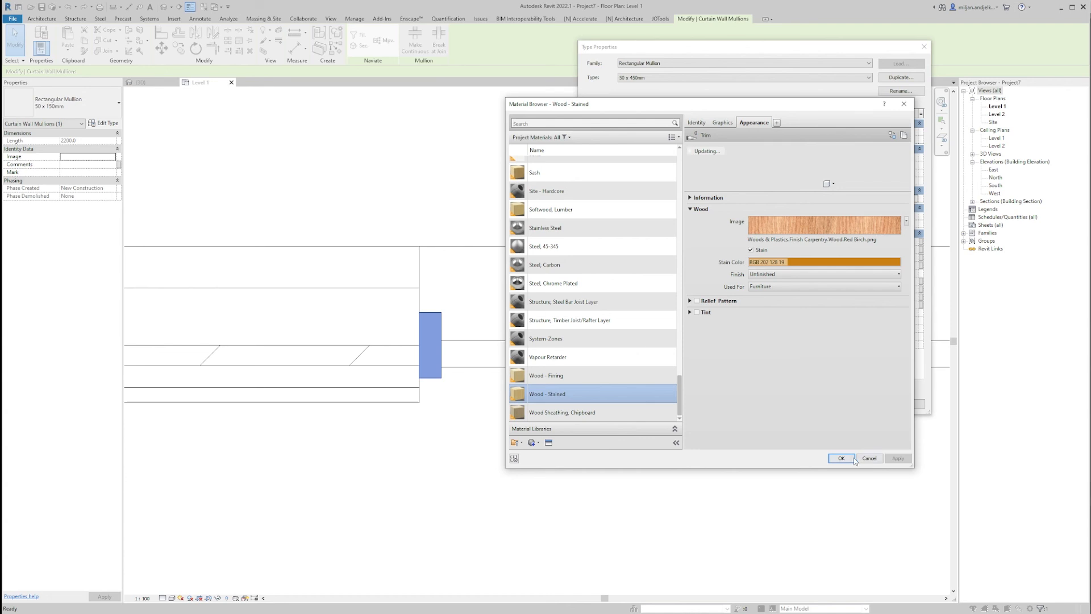
pyautogui.click(841, 458)
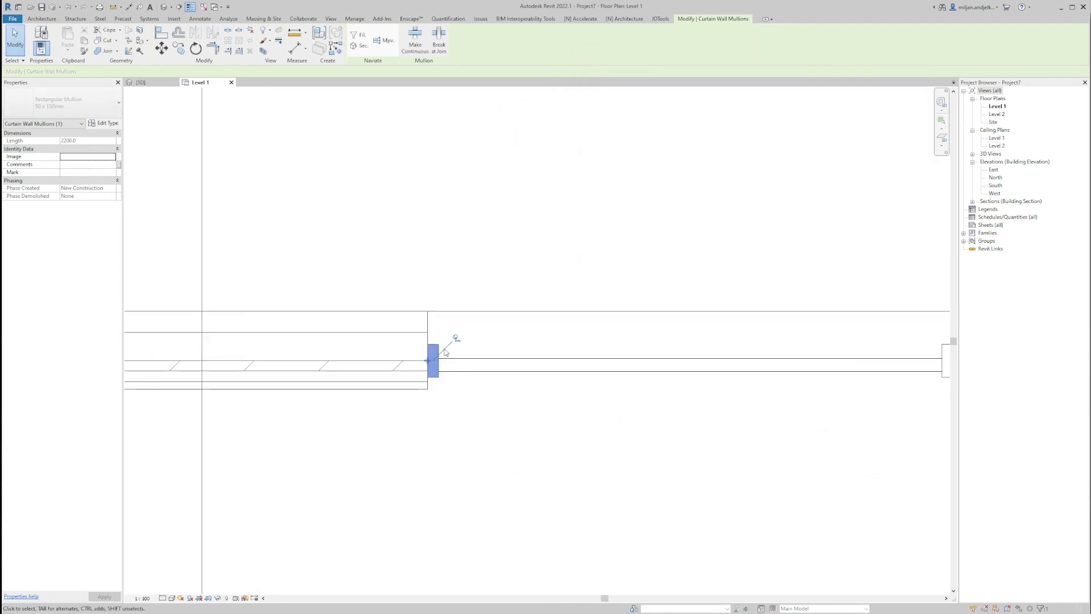
# Step: Set the Shed_straight wall's border mullions to Rectangular Mullion 50 x 450mm in its type settings
pyautogui.click(138, 82)
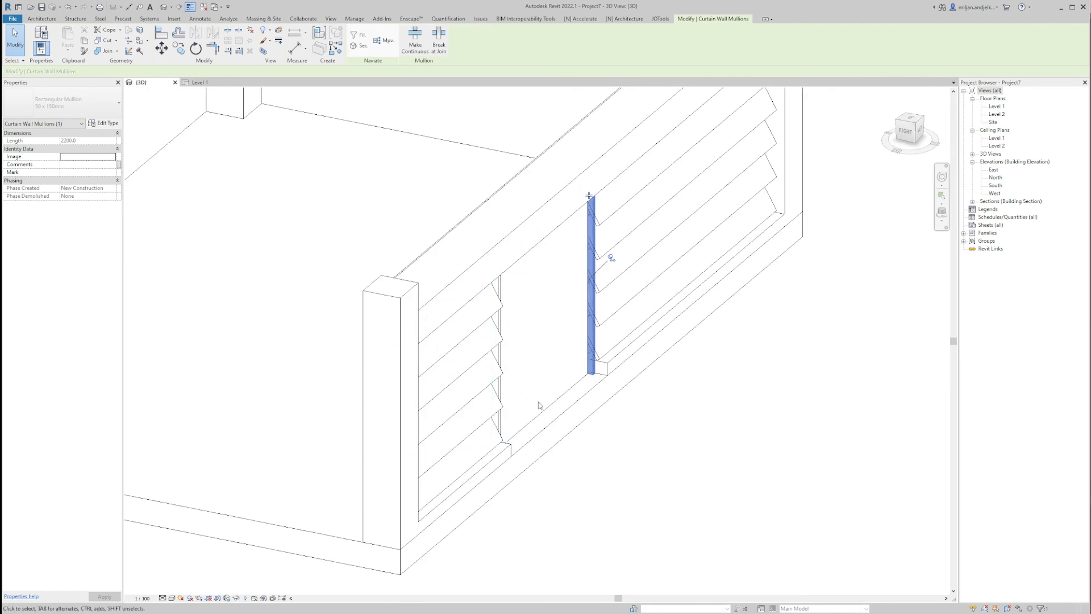
pyautogui.click(557, 314)
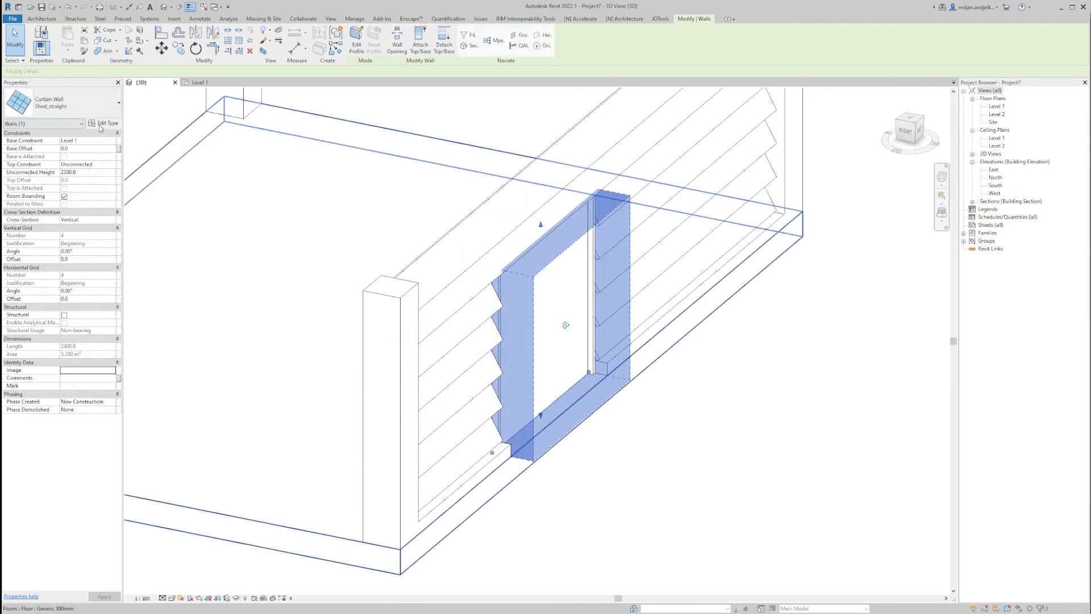
pyautogui.click(108, 123)
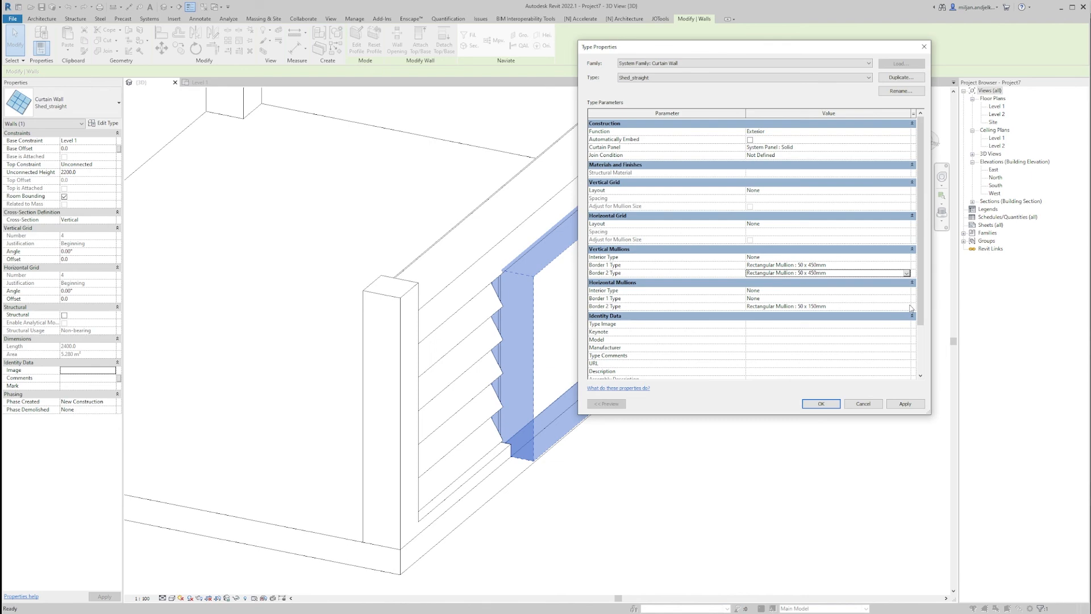
pyautogui.click(907, 306)
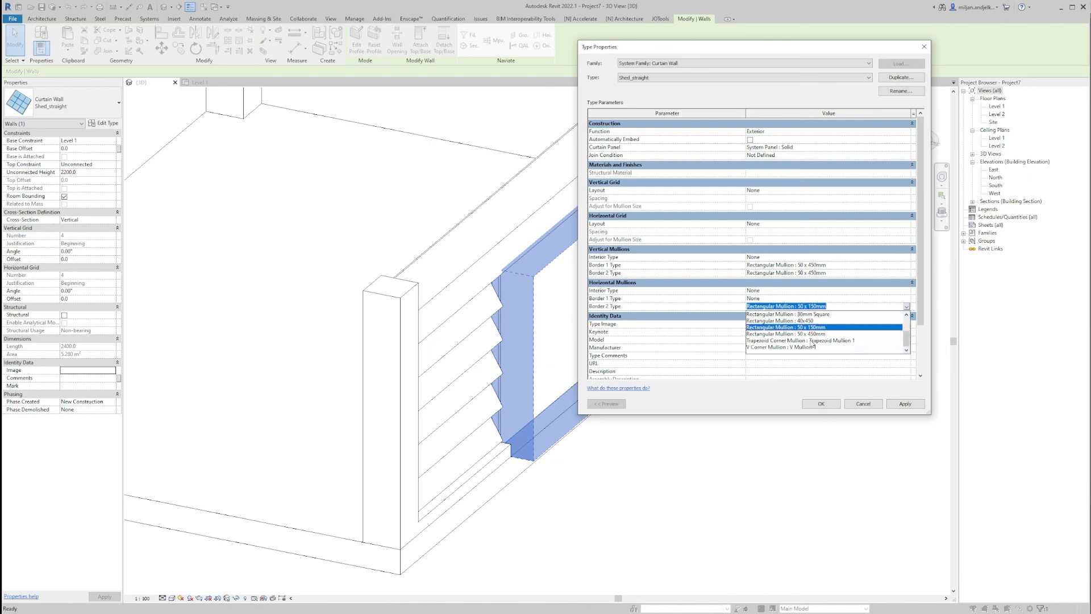
pyautogui.click(862, 404)
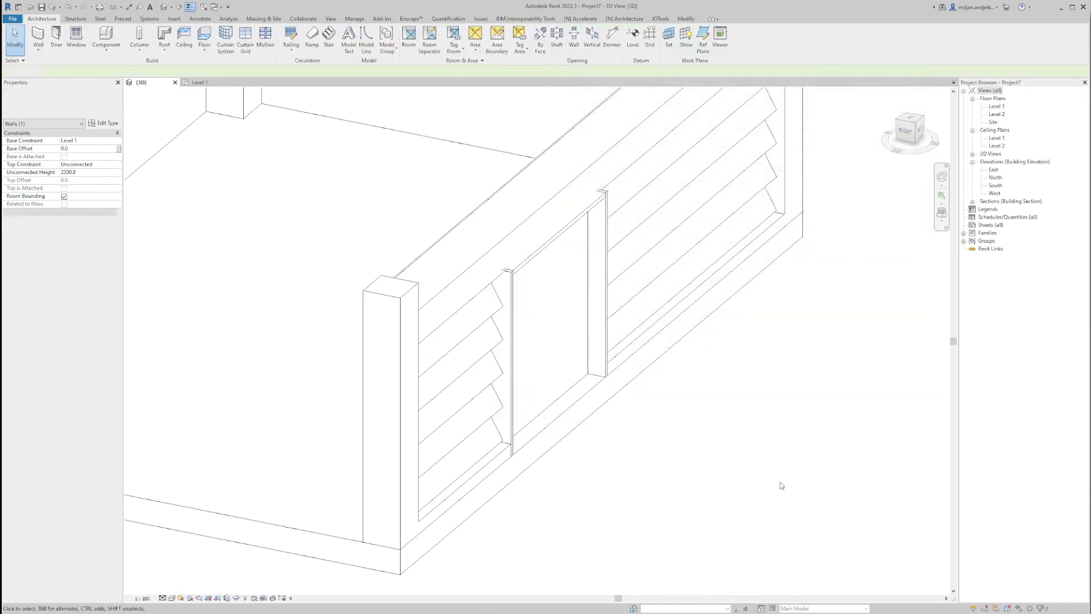